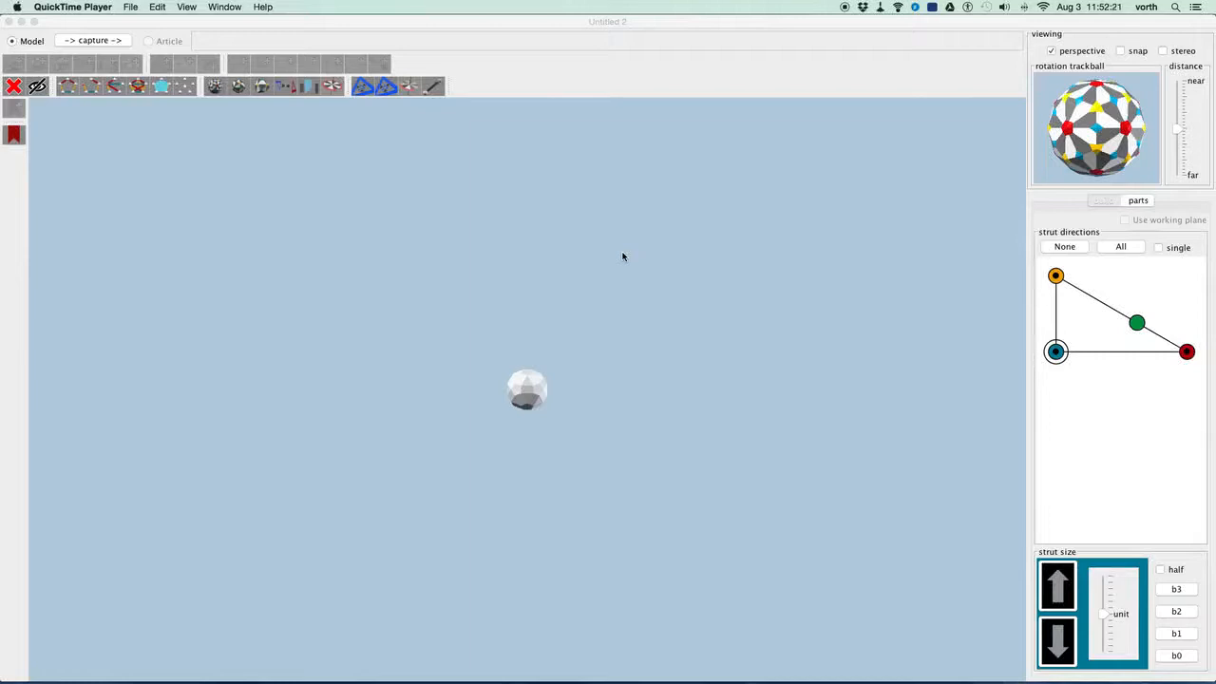
mouse_move(627, 278)
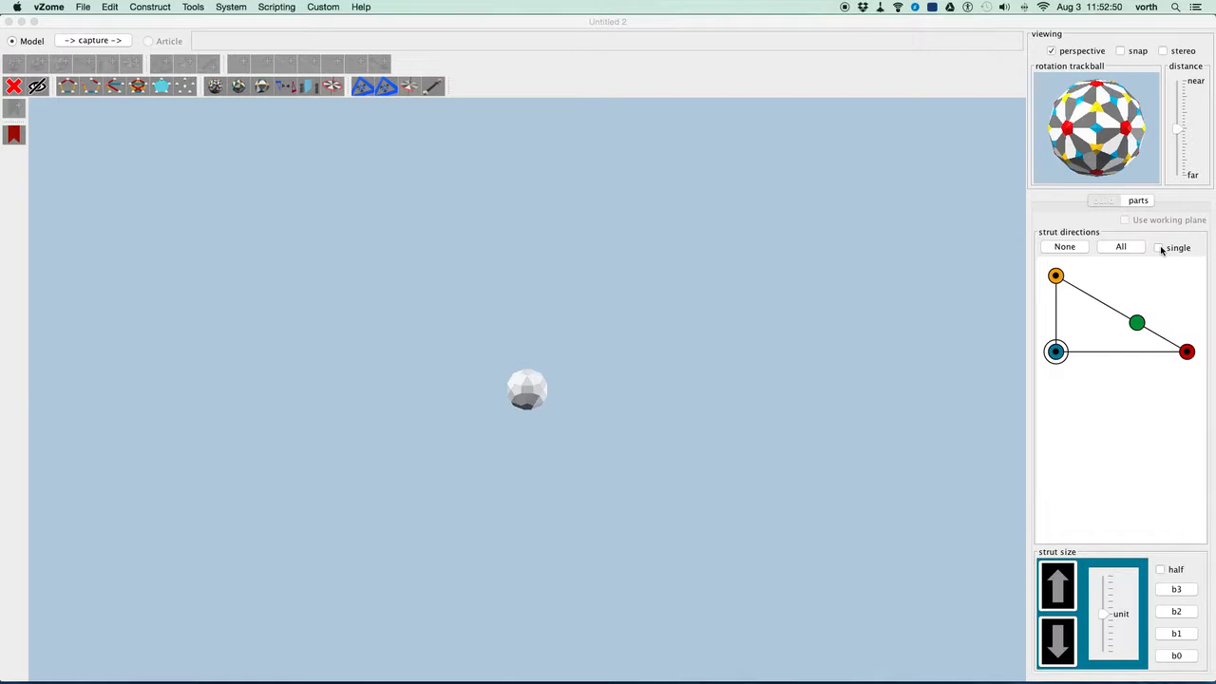
With single-direction building on, pull a line of two yellow struts from the starting ball.
click(1159, 247)
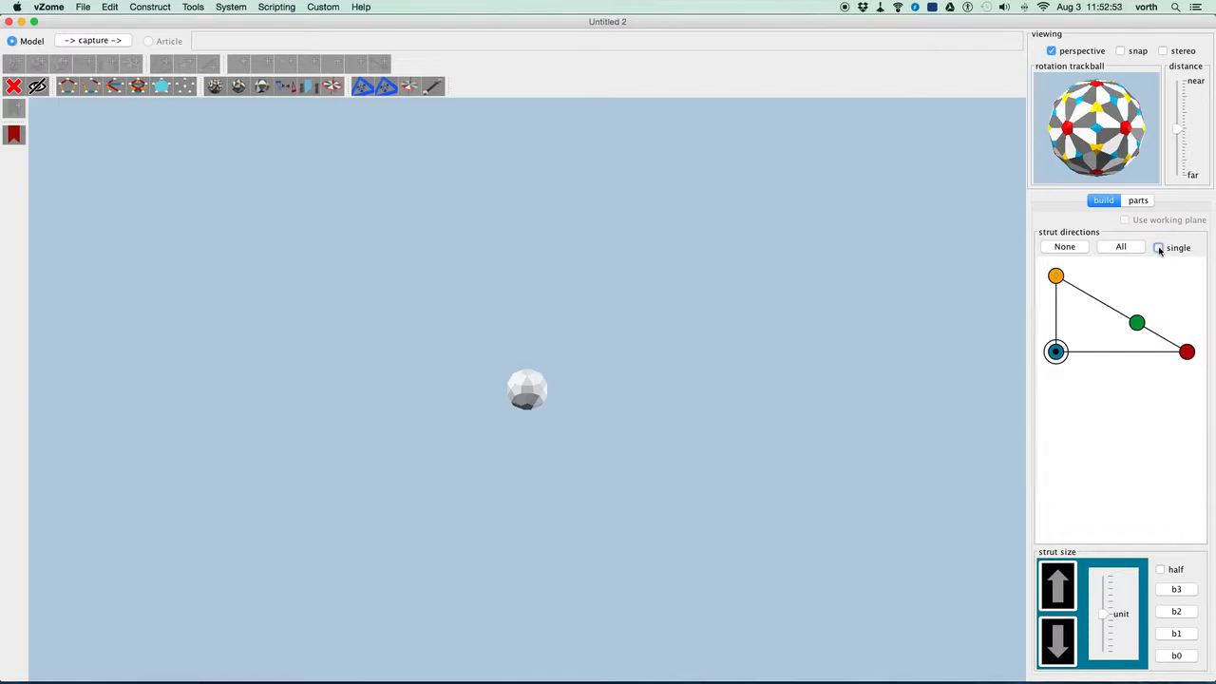
click(1057, 275)
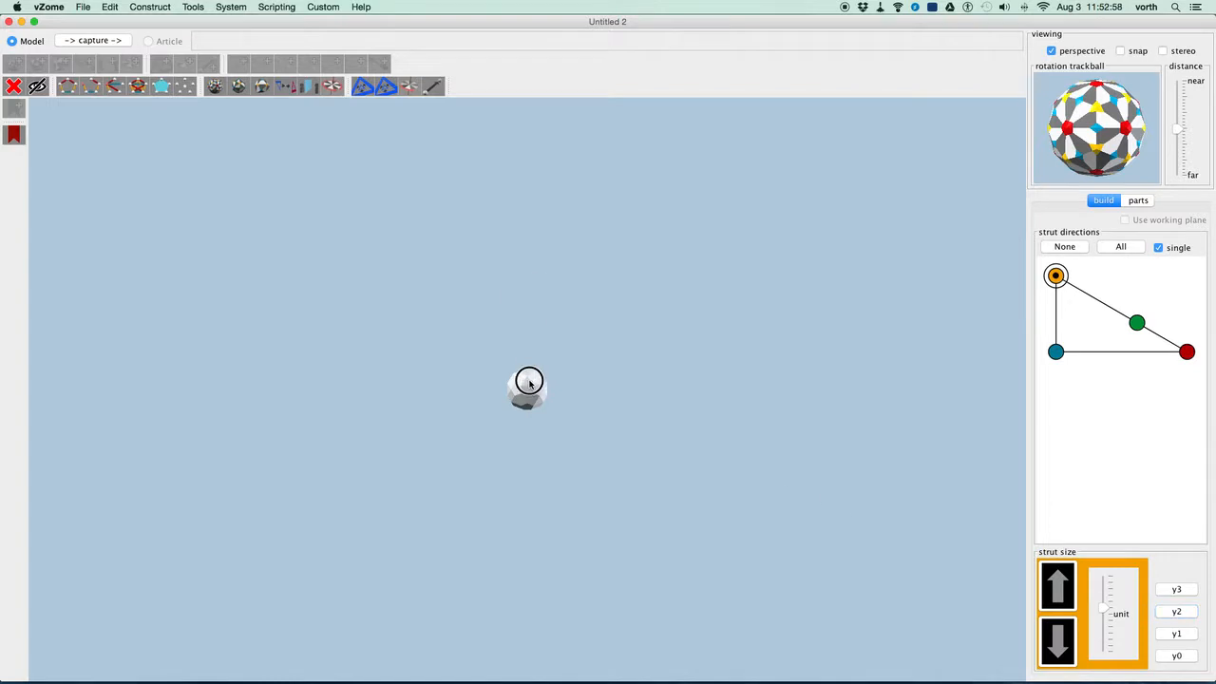
drag(528, 384, 528, 175)
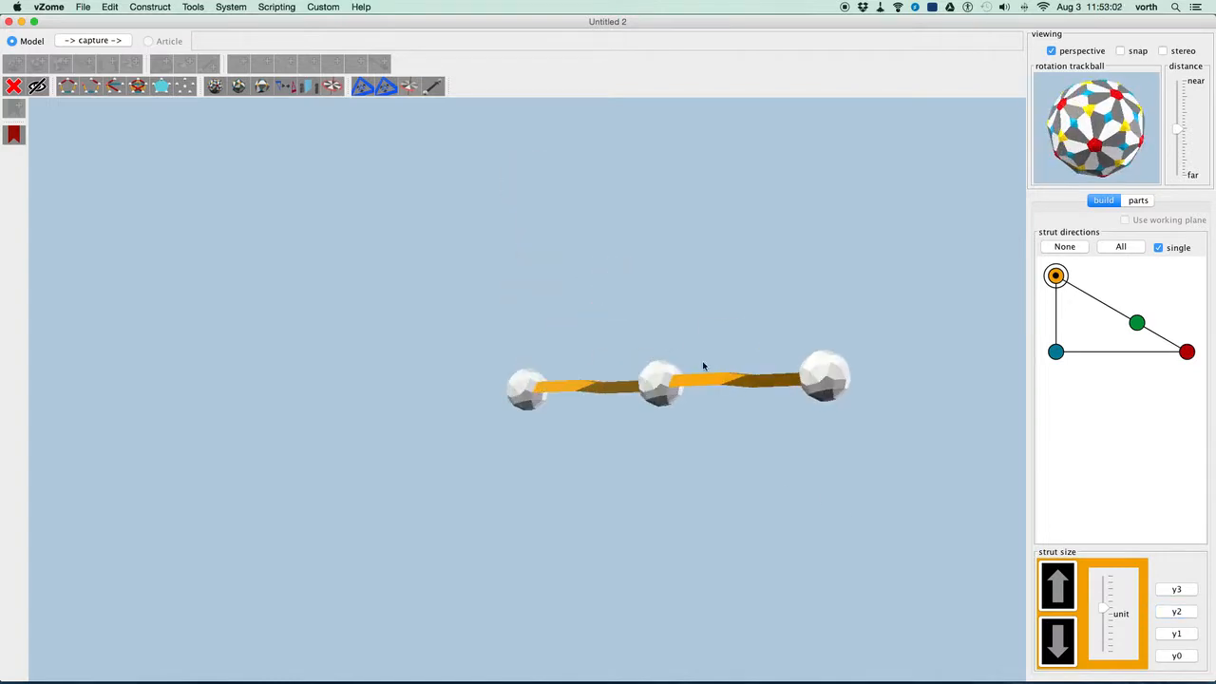
Set the working plane from the yellow strut and grow a bent chain of blue struts within it.
right_click(730, 380)
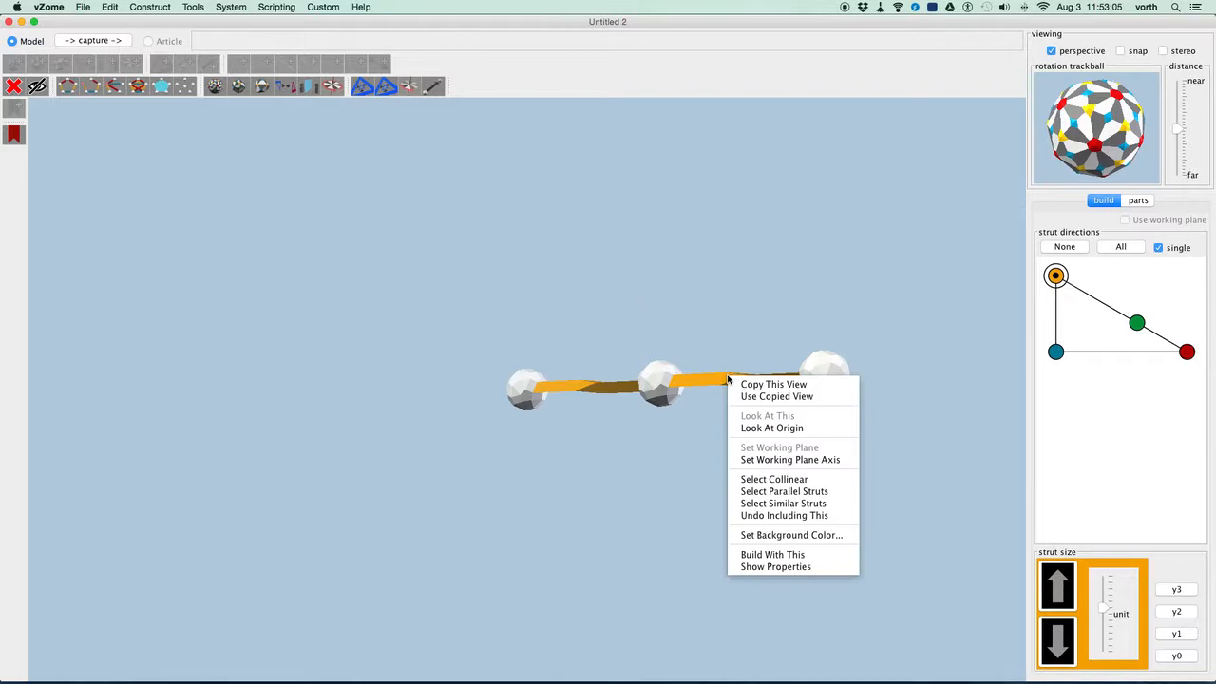
mouse_move(790, 457)
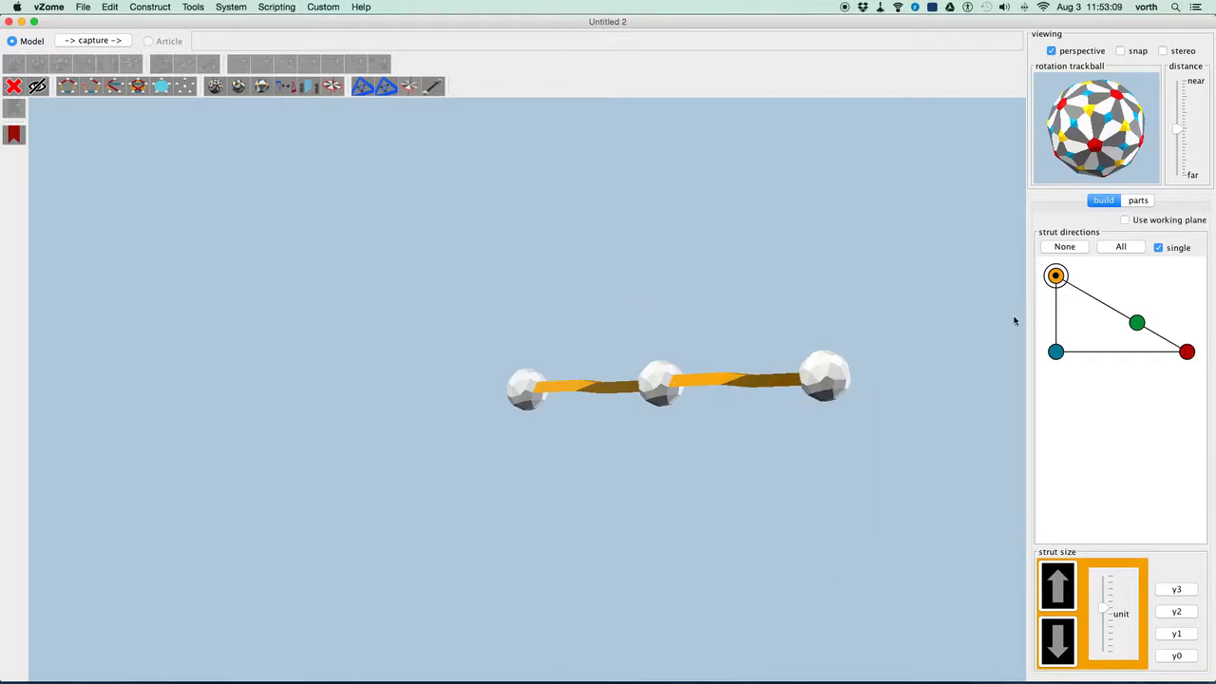
click(1125, 221)
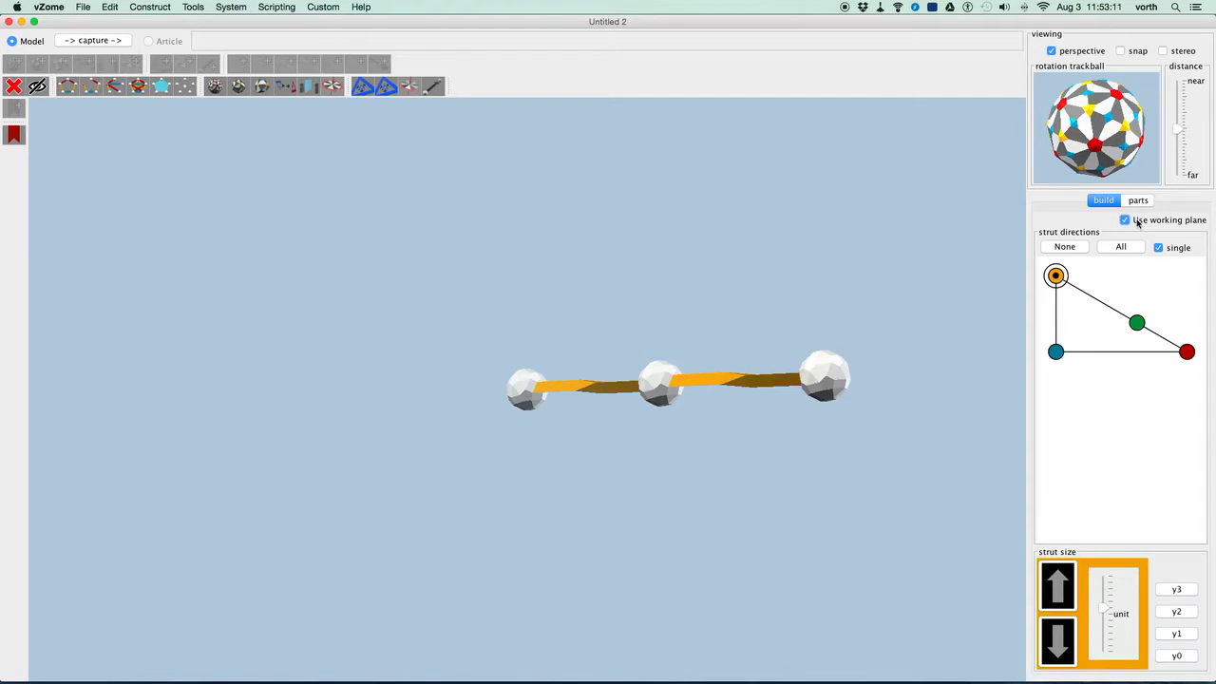
click(1056, 351)
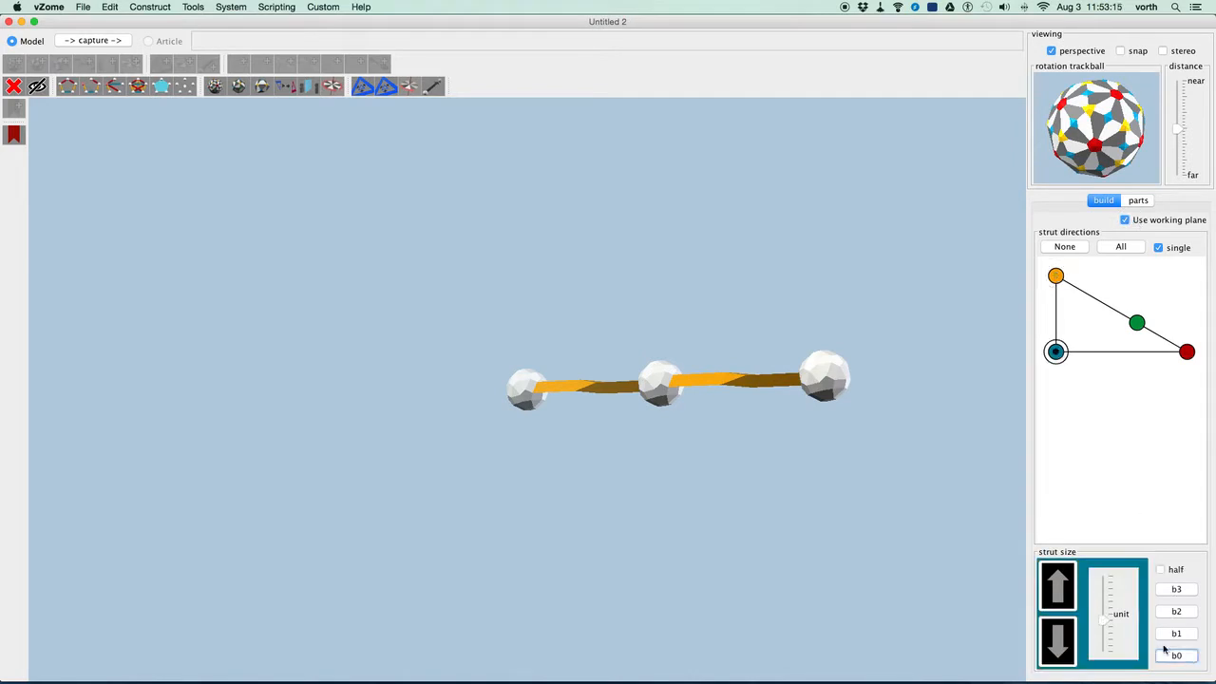
drag(824, 376, 805, 452)
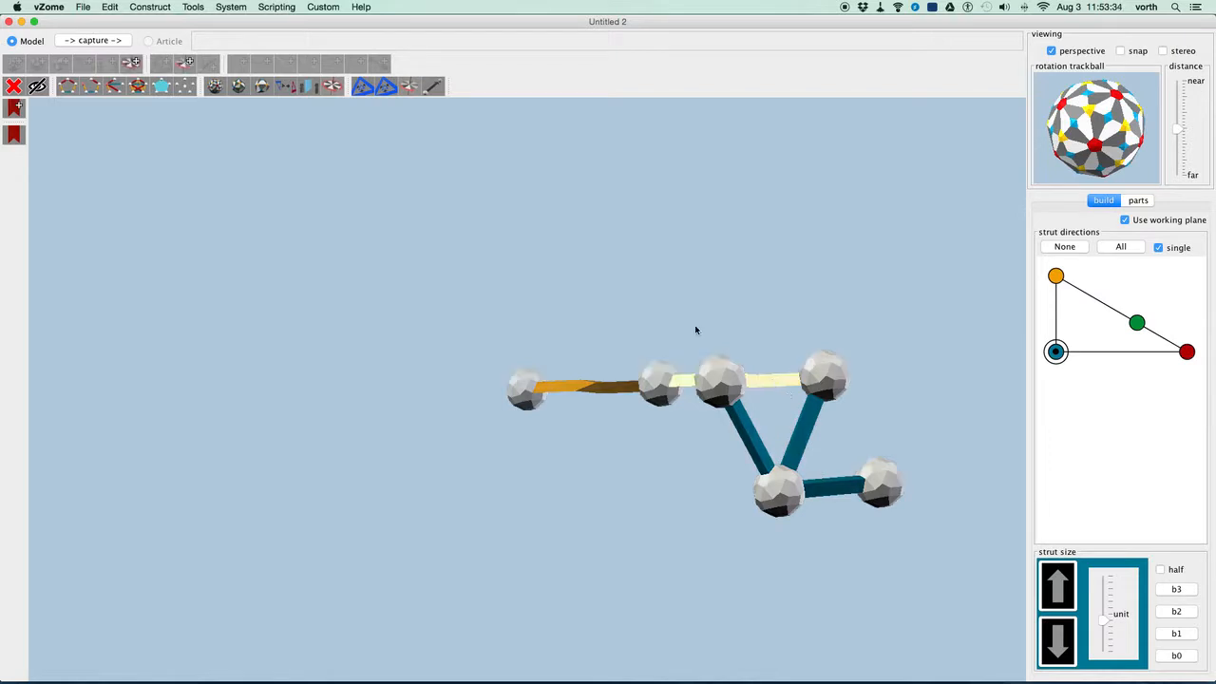
Delete both yellow struts with their balls and repeat the blue chain into icosahedral hexagonal rings.
click(110, 8)
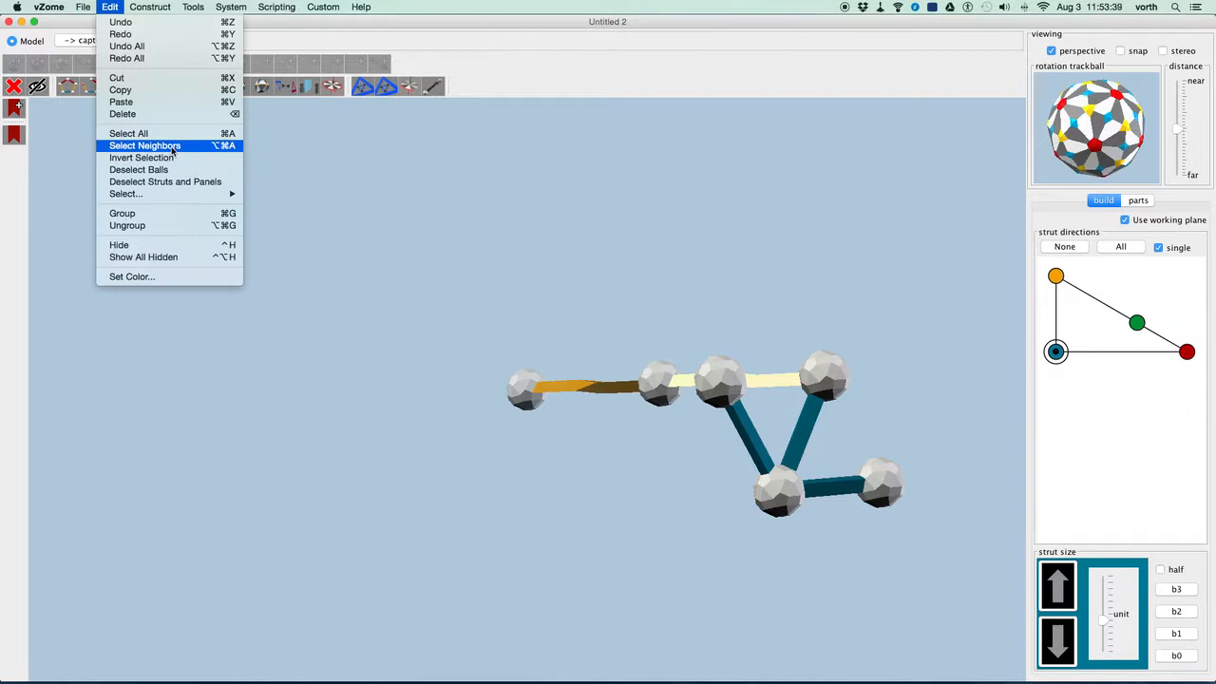
click(144, 144)
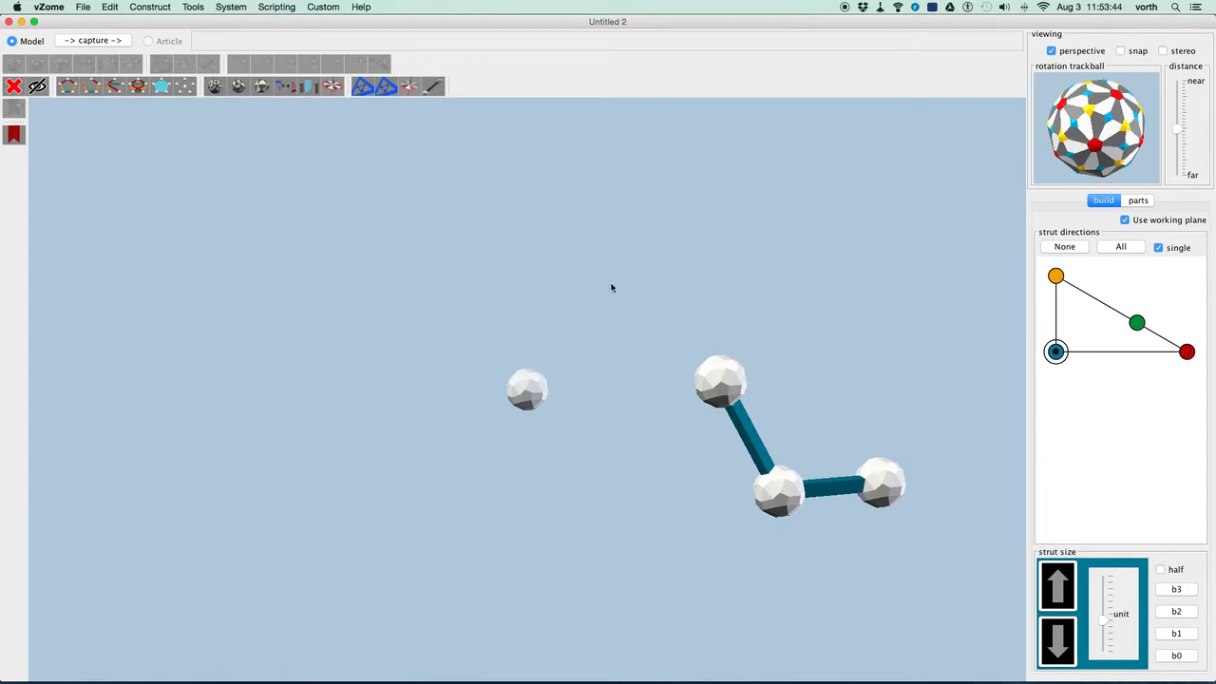
mouse_move(627, 368)
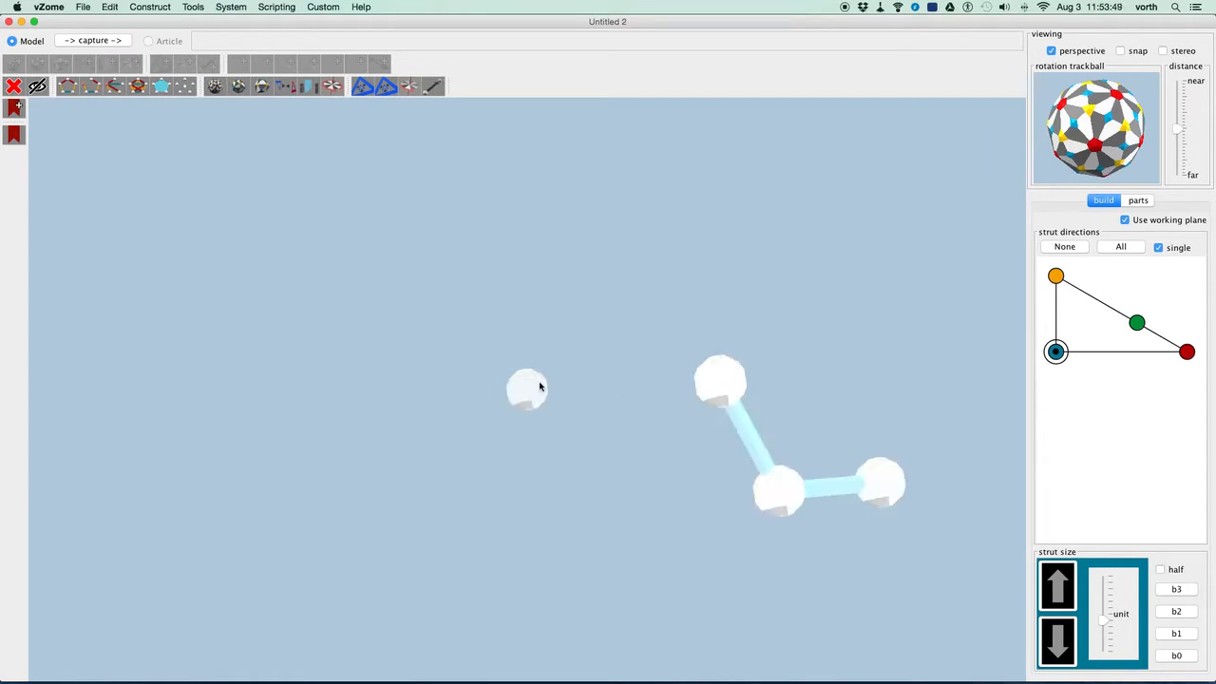
click(529, 389)
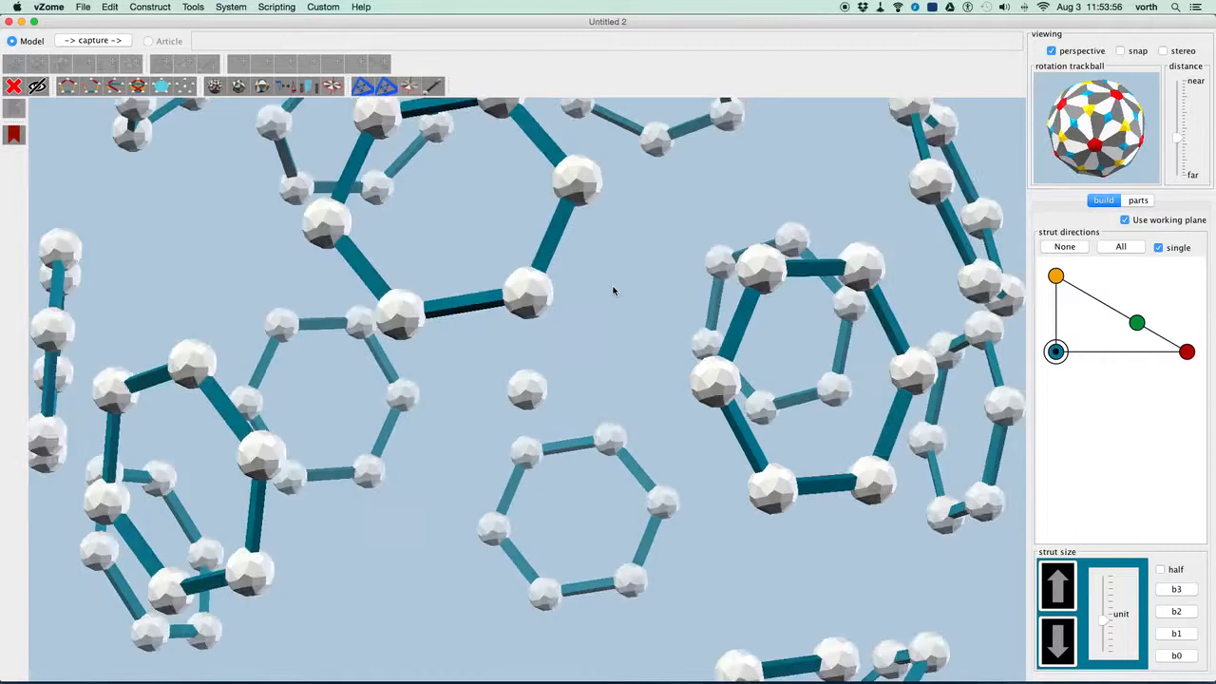
Join two neighbouring rings with a yellow strut off the working plane and repeat it to close the C240 cage.
drag(612, 293, 608, 304)
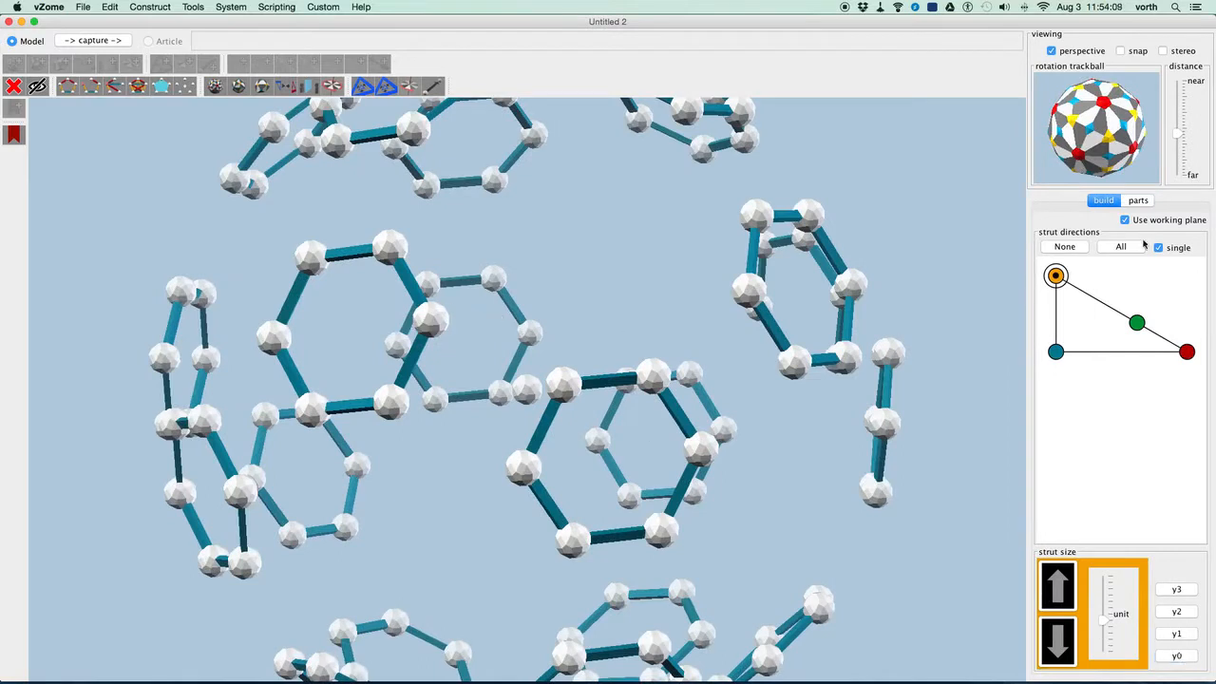
click(1124, 221)
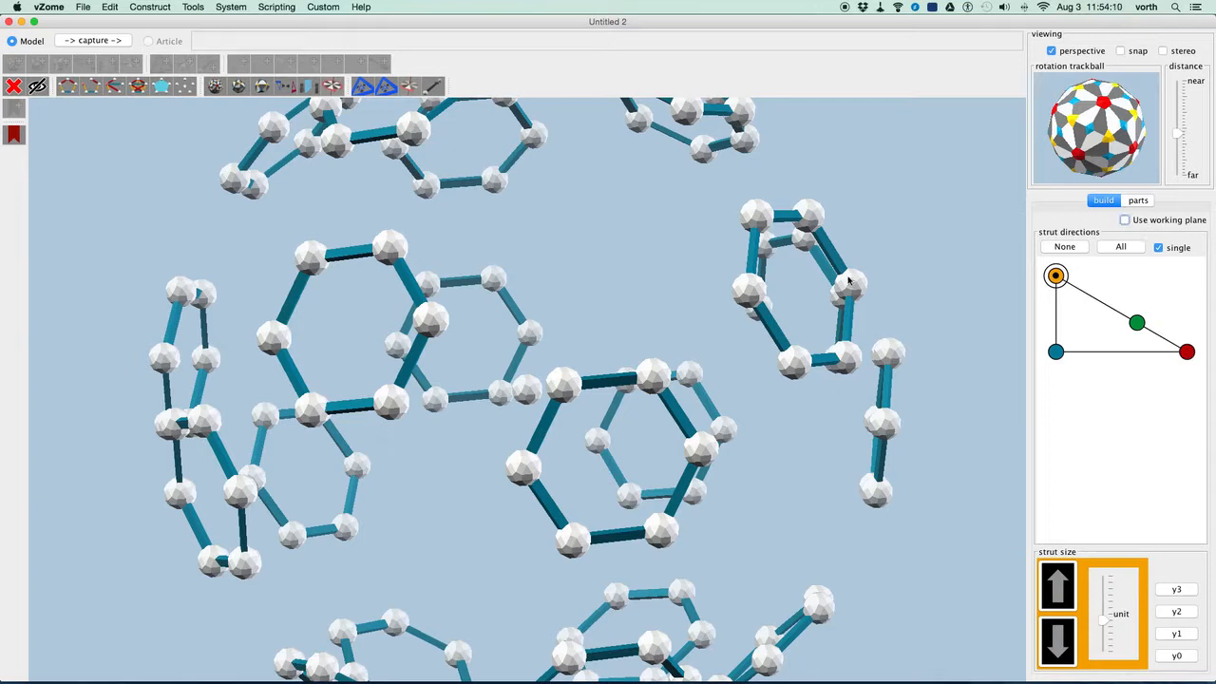
click(486, 327)
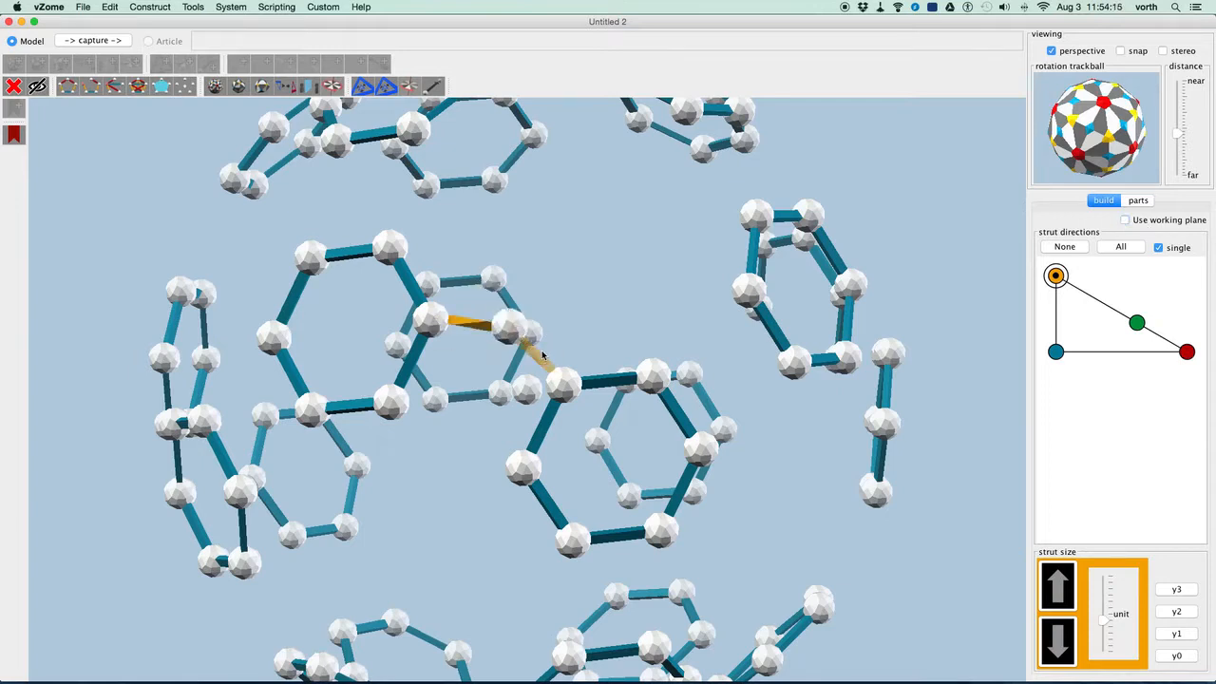
click(536, 274)
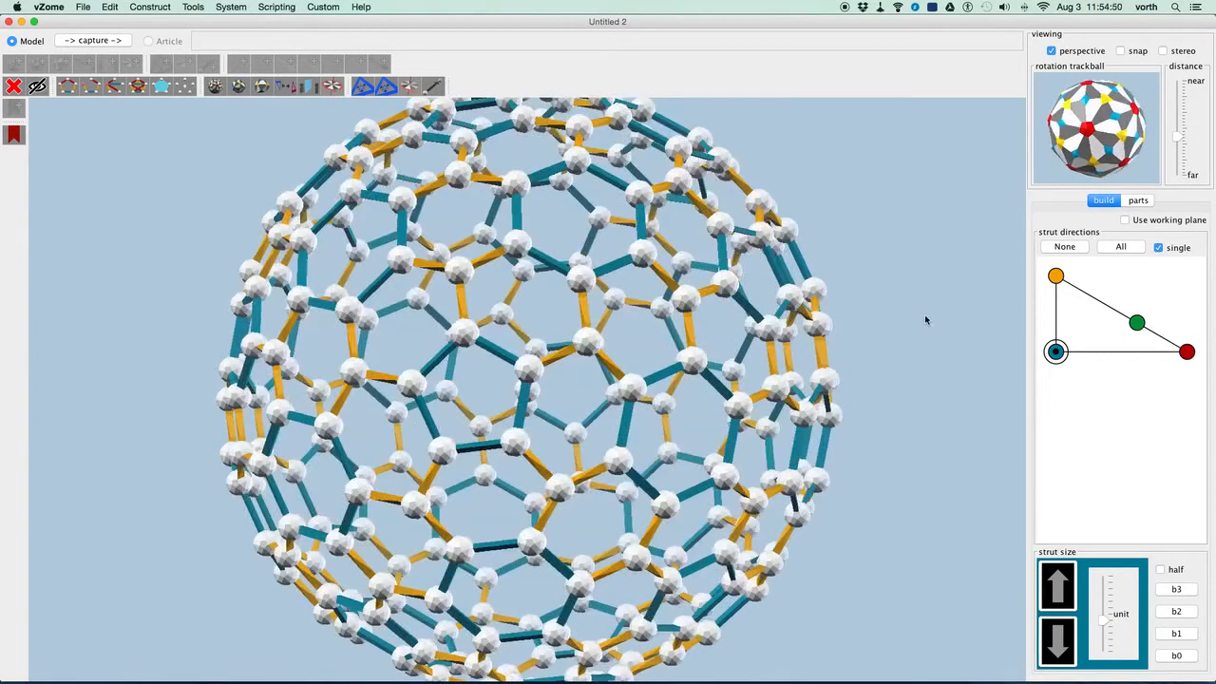
click(1136, 201)
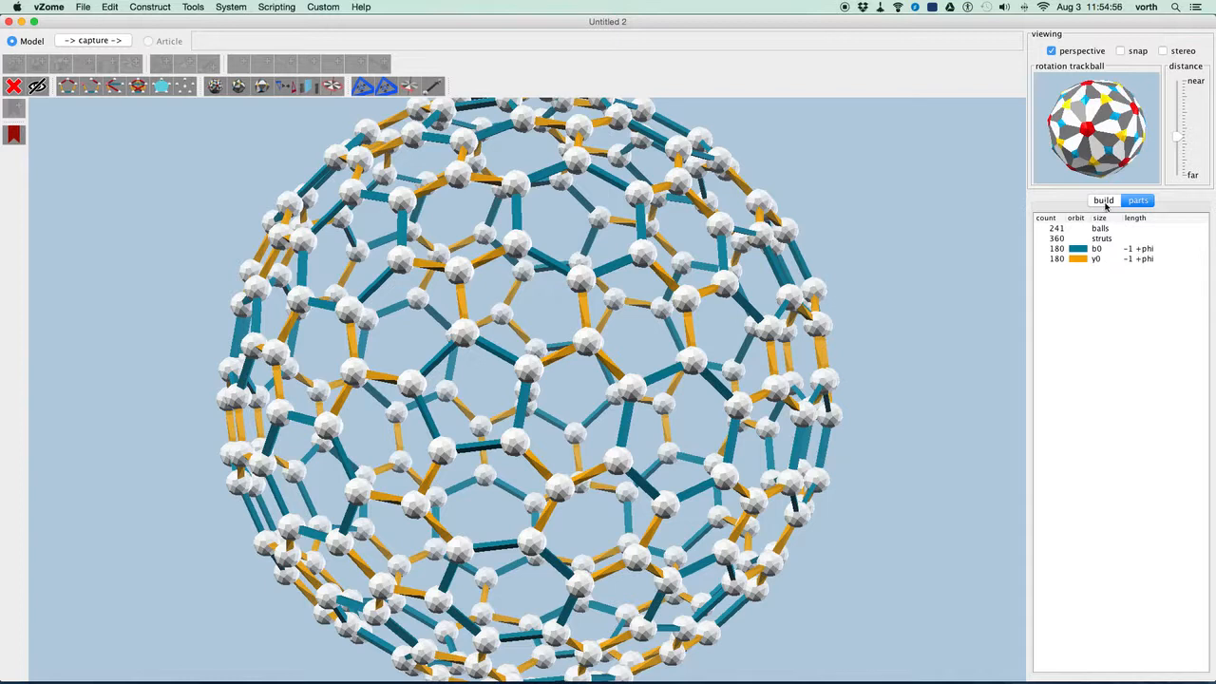
click(1102, 202)
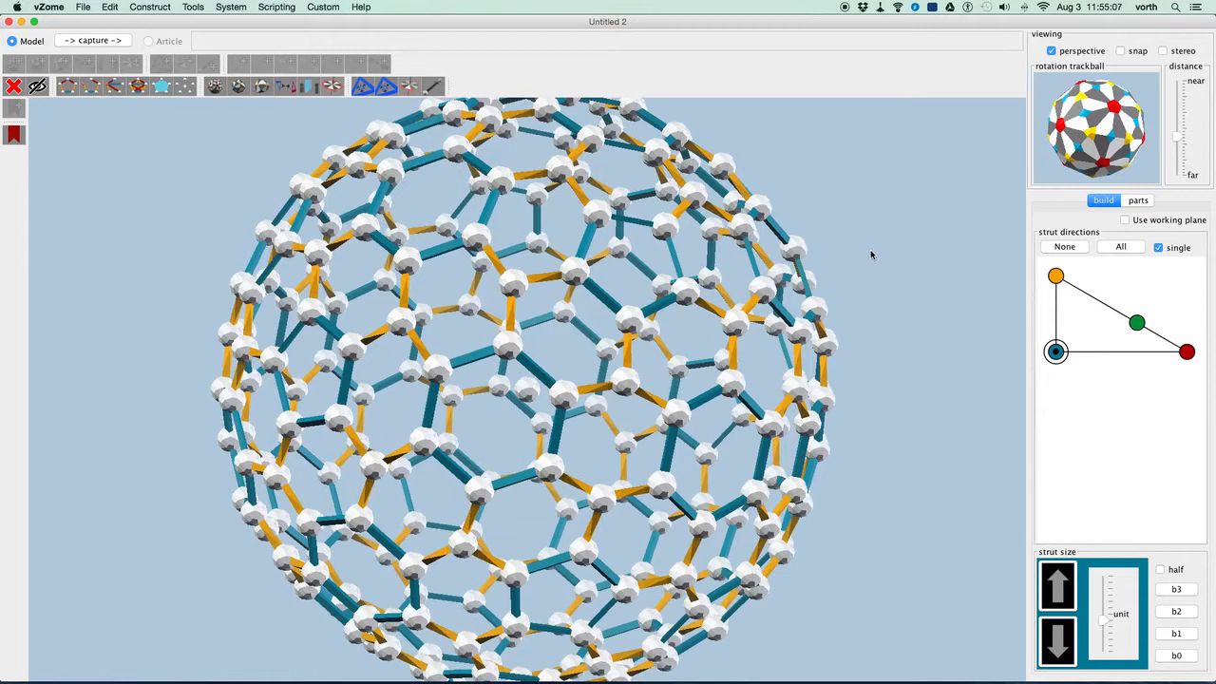
Switch to the red strut direction for the short inward strut at the cage centre.
click(1185, 351)
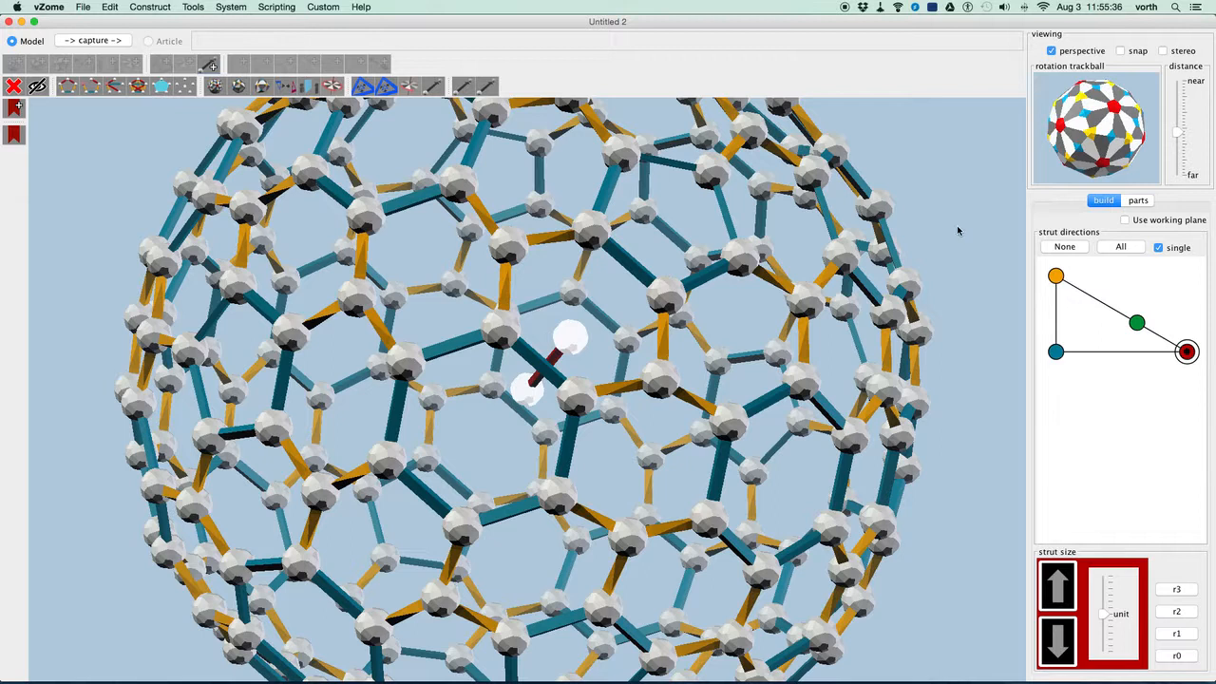
Drag one half of the buckyball away from the other to begin splitting the cage.
drag(570, 338, 946, 239)
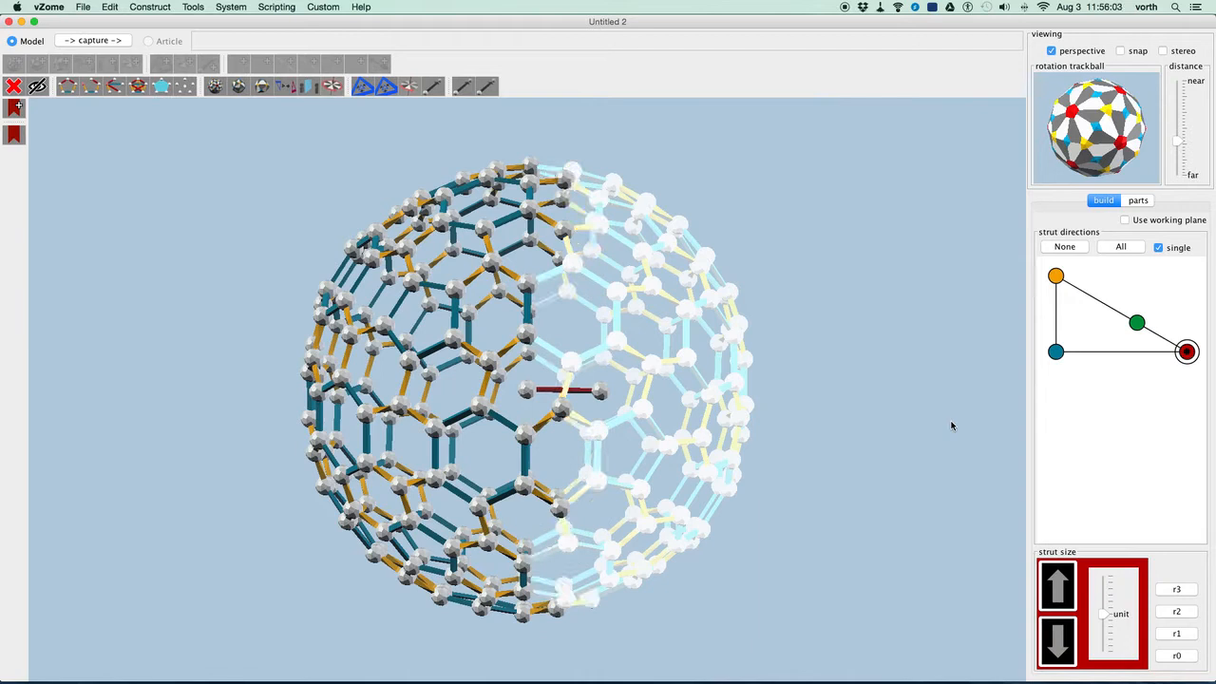
mouse_move(919, 425)
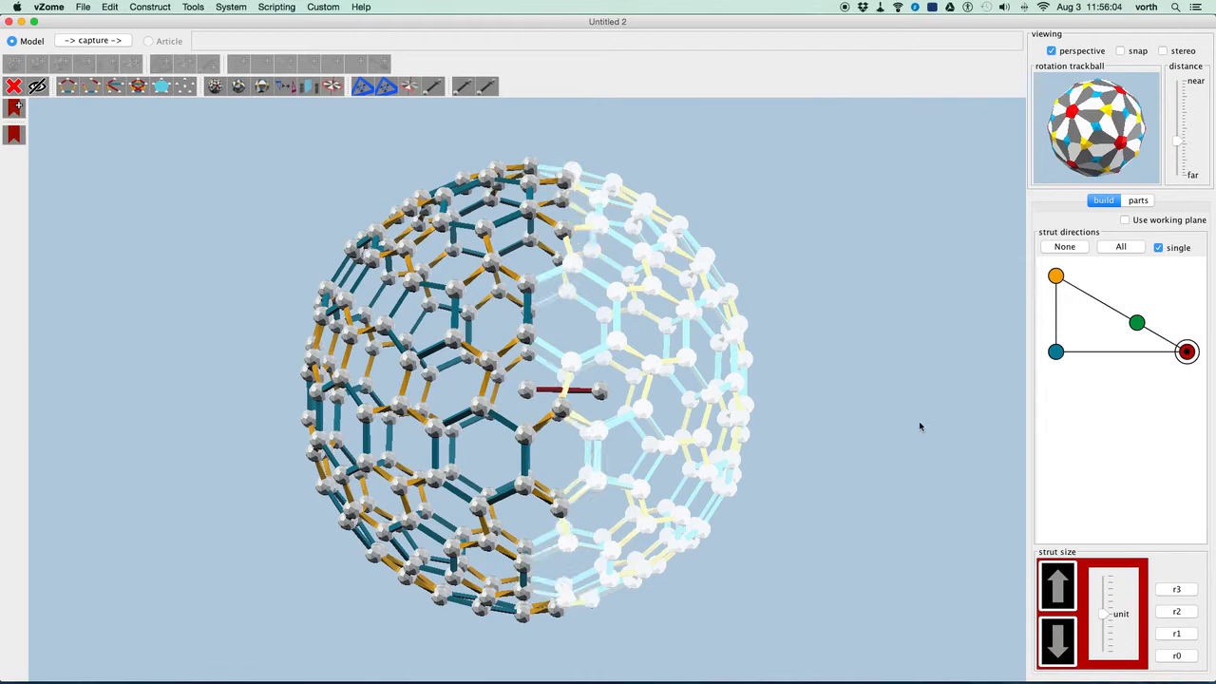
mouse_move(642, 312)
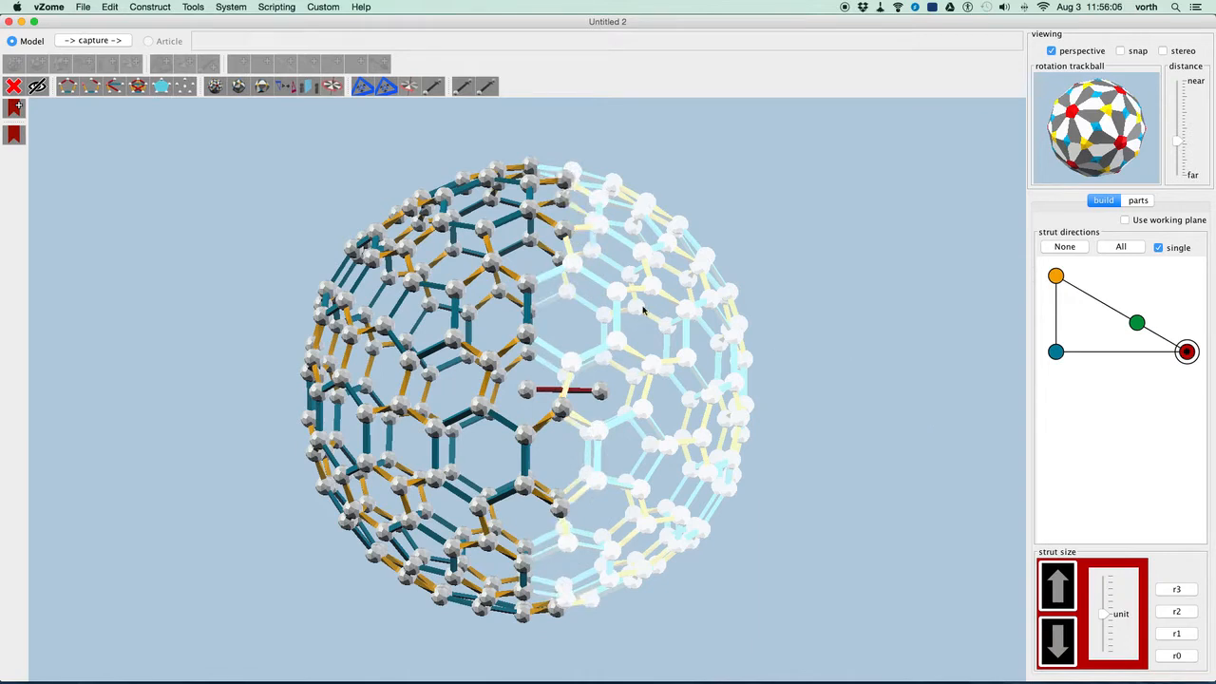
mouse_move(458, 91)
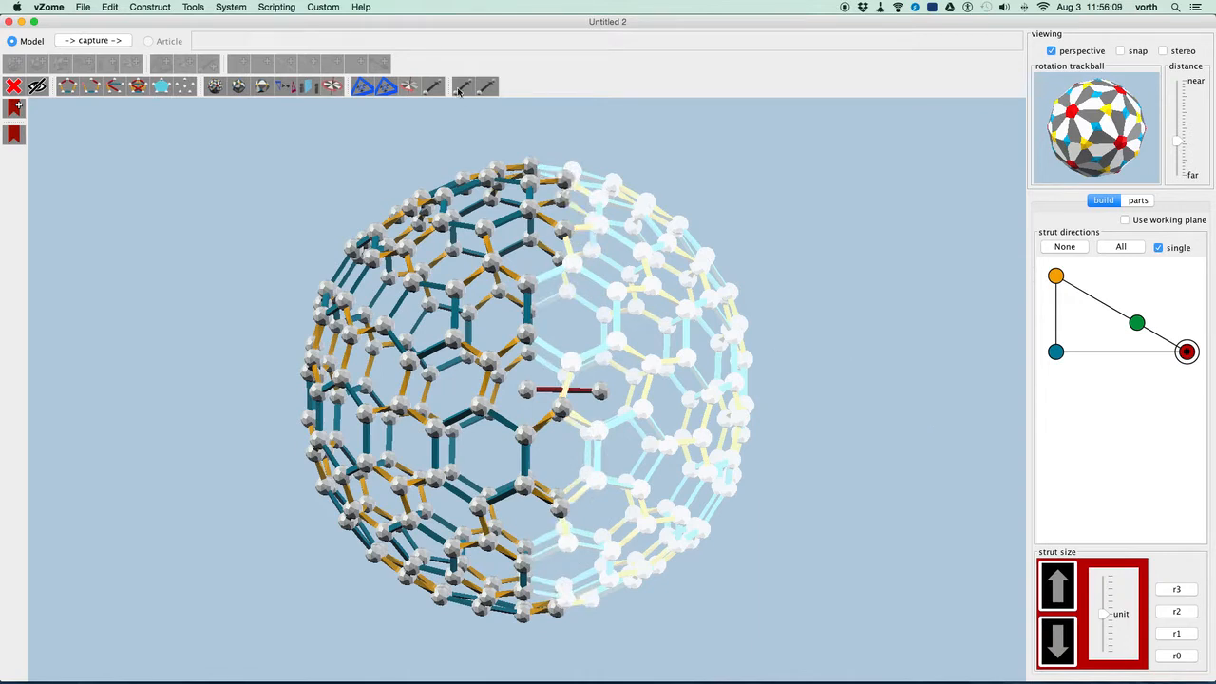
mouse_move(463, 87)
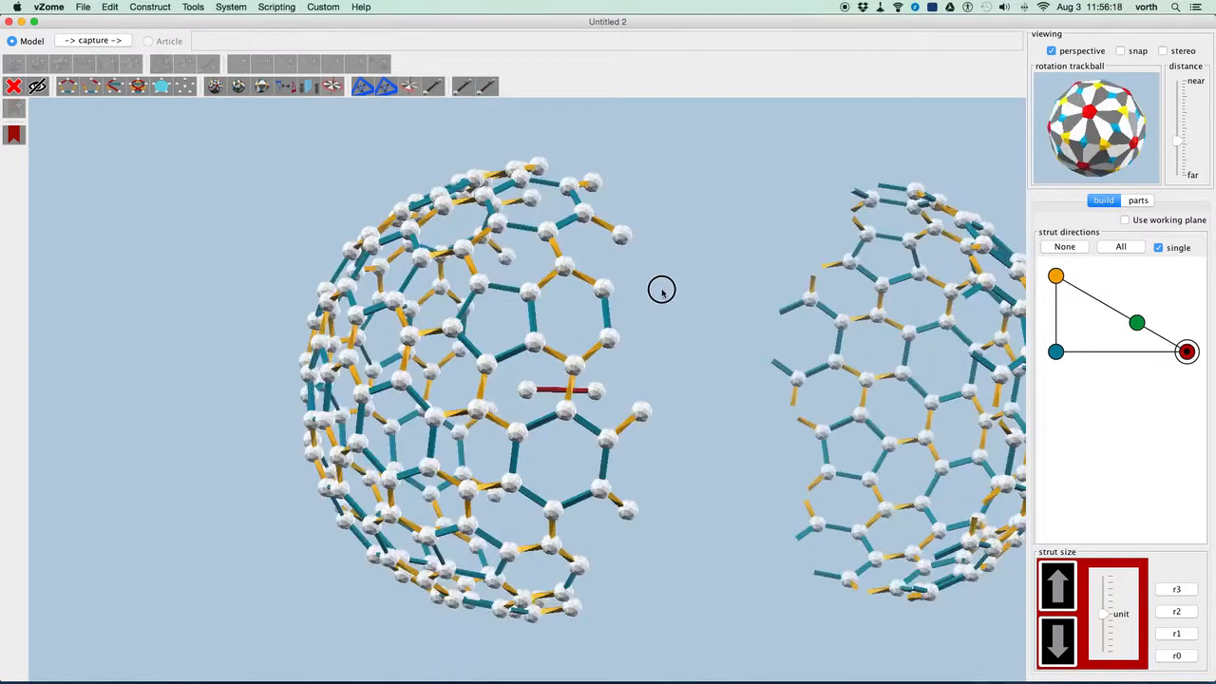
Move the hemispheres farther apart along the red strut's axis, leaving it alone between them.
drag(661, 289, 399, 342)
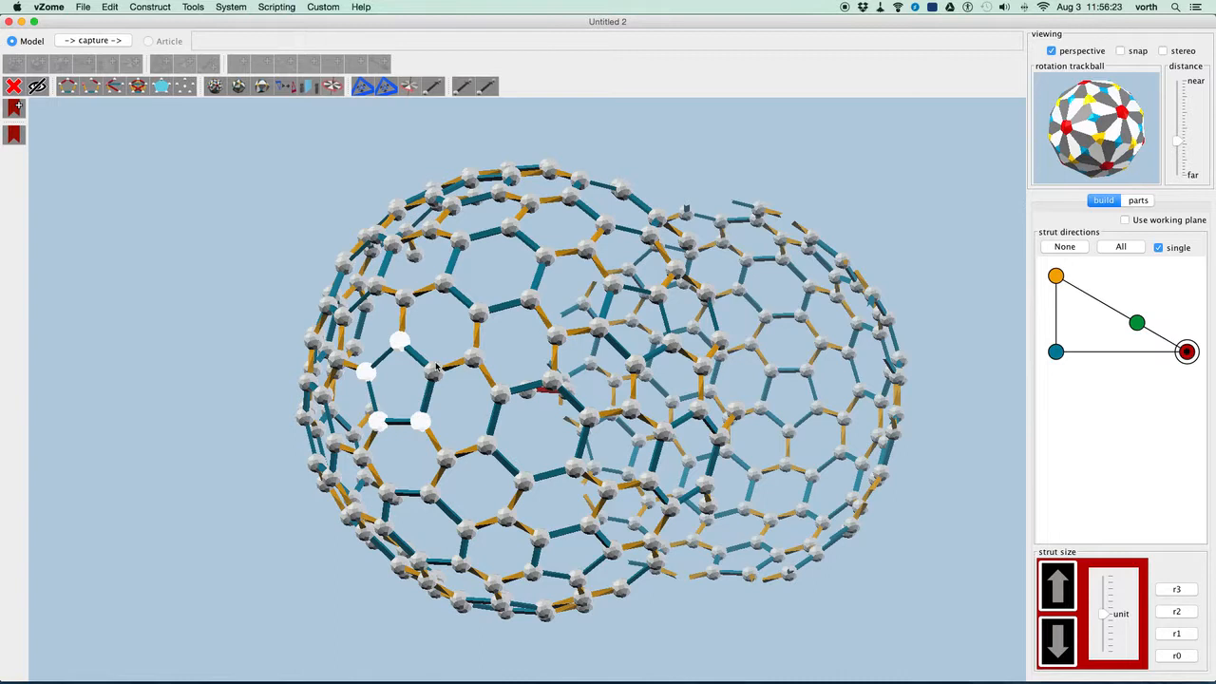
click(433, 372)
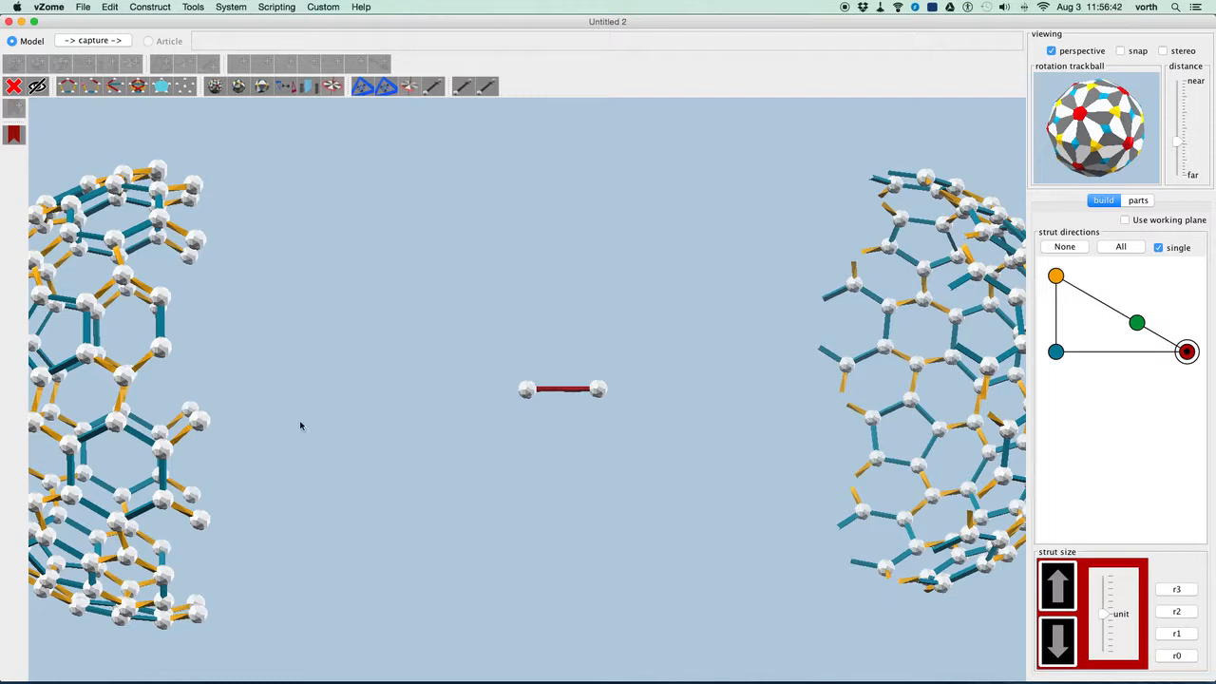
mouse_move(509, 300)
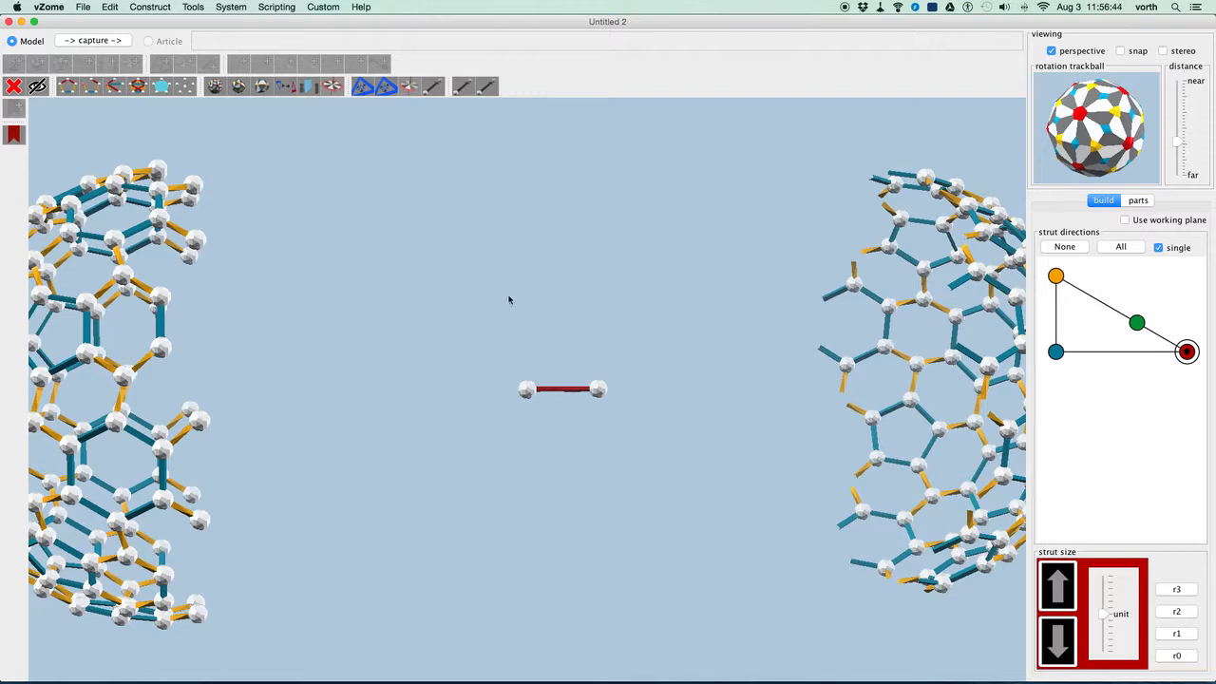
mouse_move(566, 399)
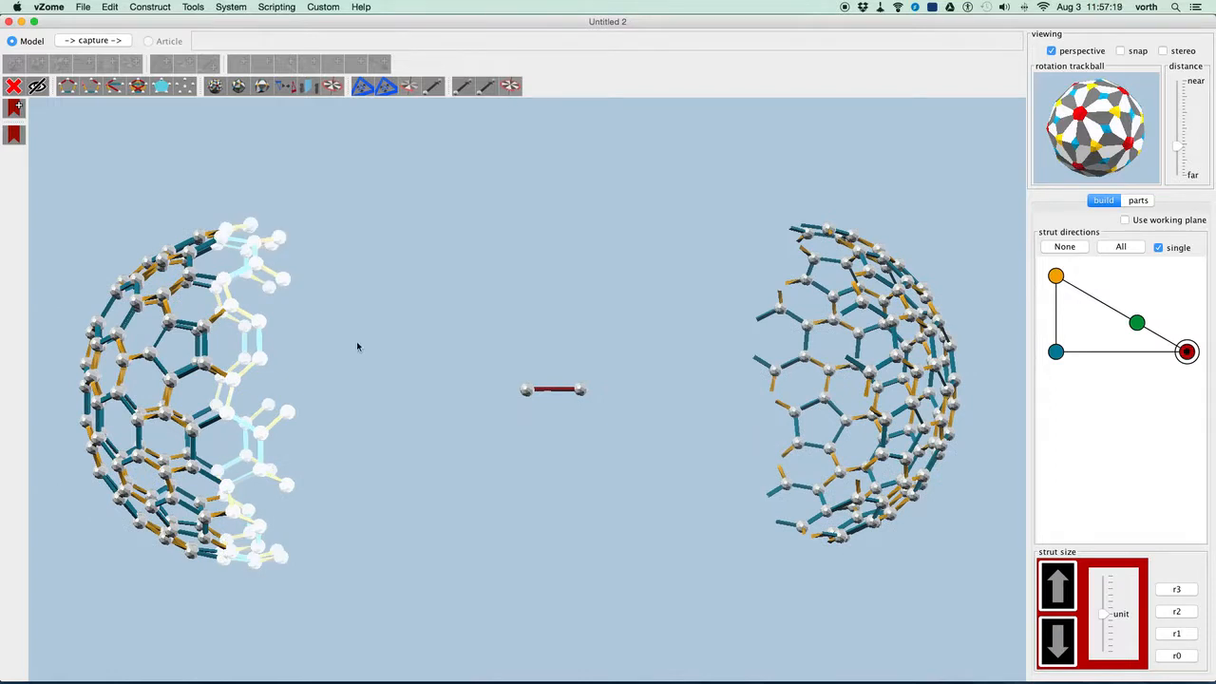
mouse_move(526, 198)
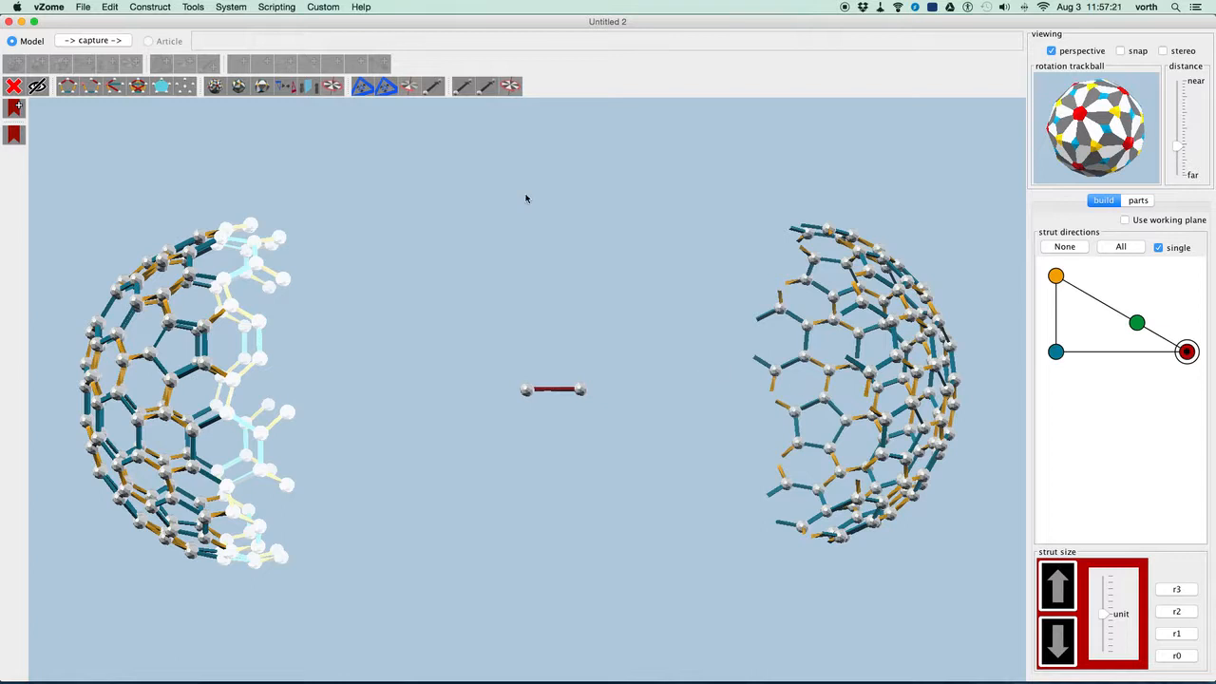
mouse_move(467, 89)
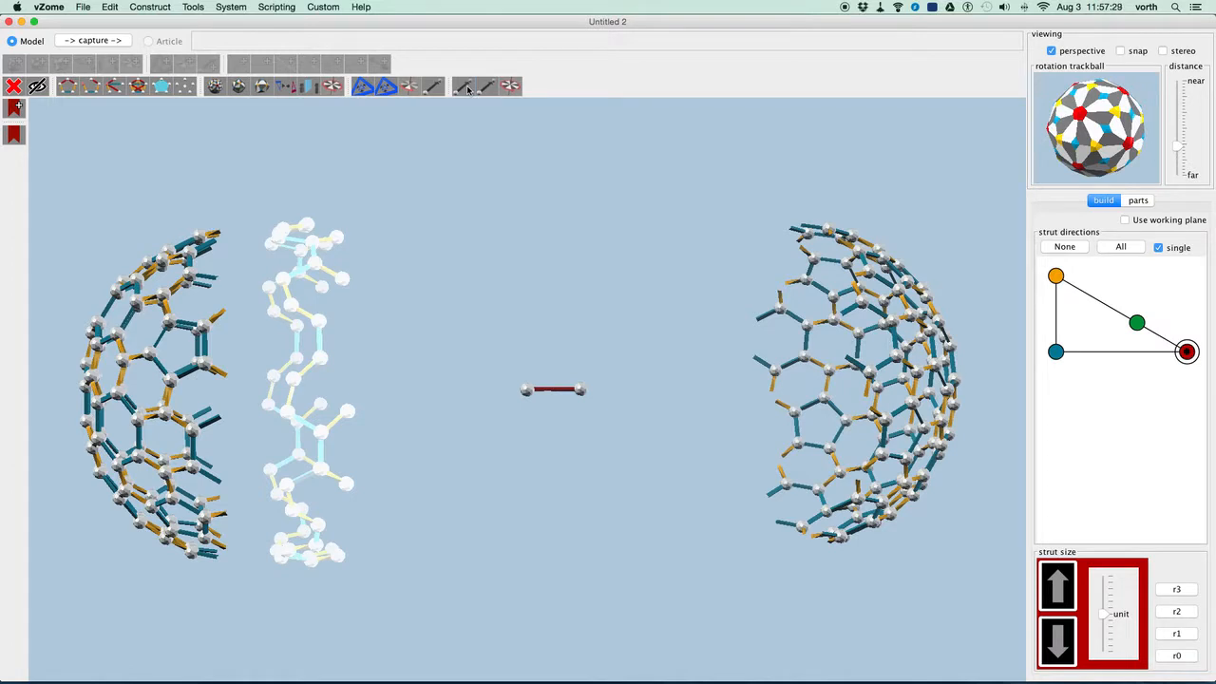
mouse_move(272, 243)
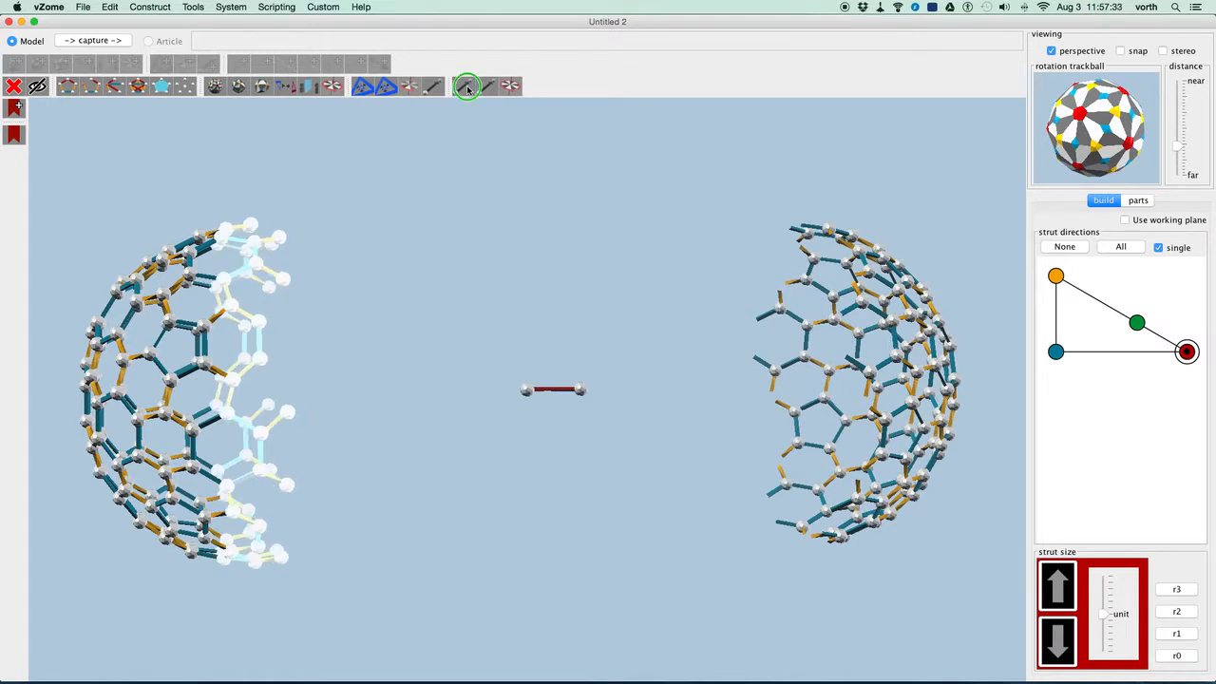
Create a translation tool along the short red strut for copying the rim ring of atoms.
click(467, 87)
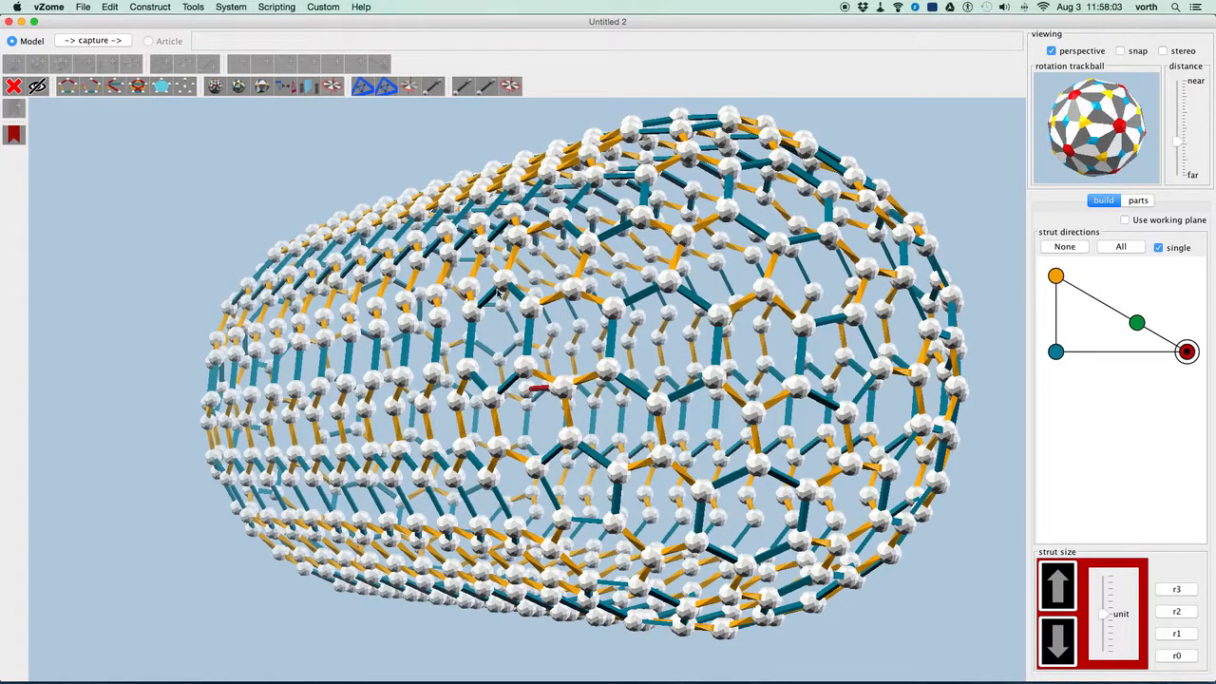
mouse_move(441, 389)
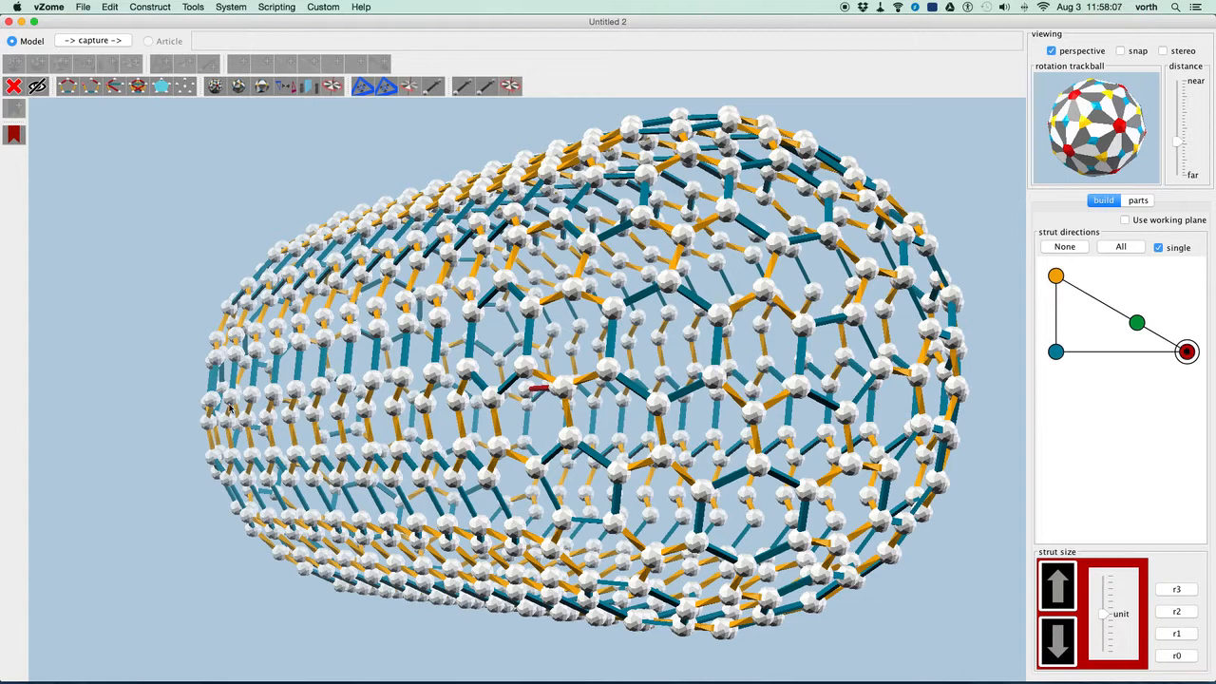
mouse_move(596, 180)
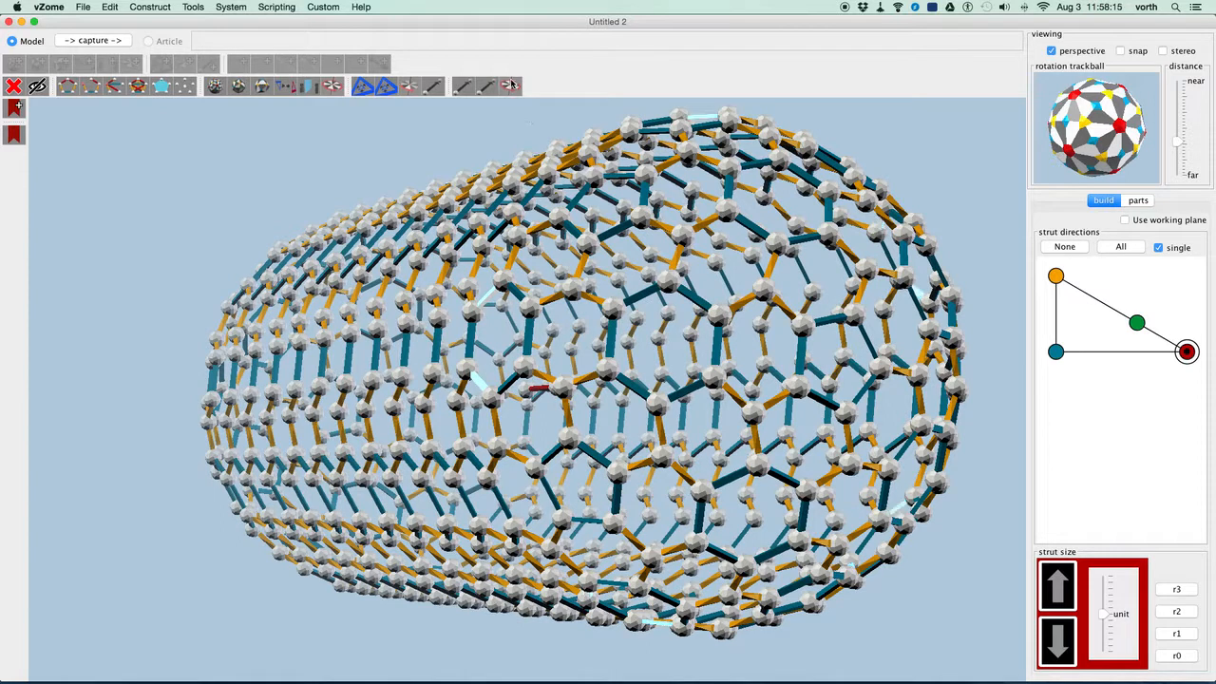
mouse_move(509, 86)
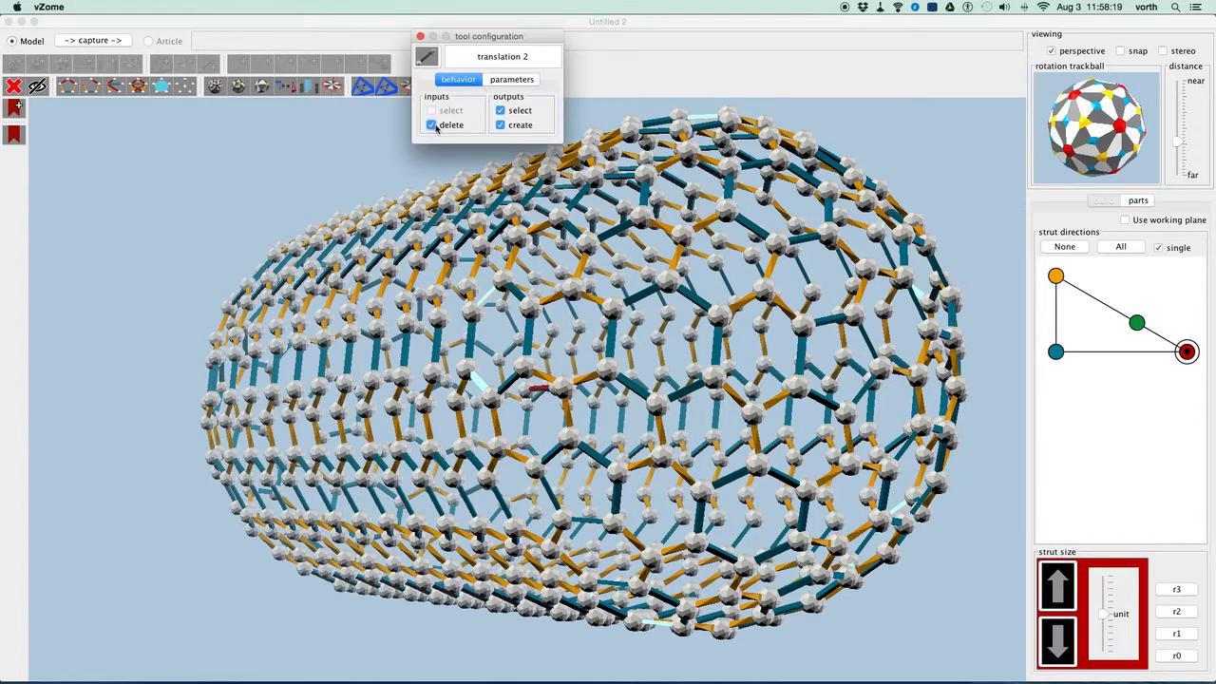
Make the translation delete its inputs so the far hemisphere moves onto the tube's end.
click(421, 36)
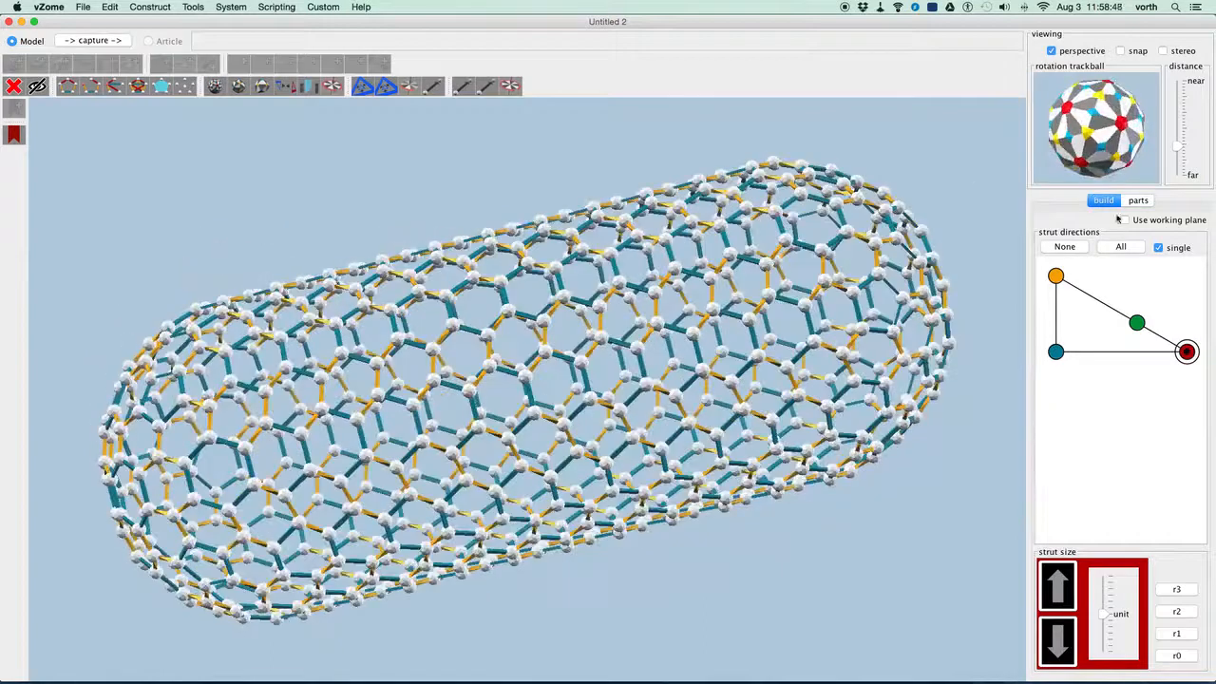
click(1136, 201)
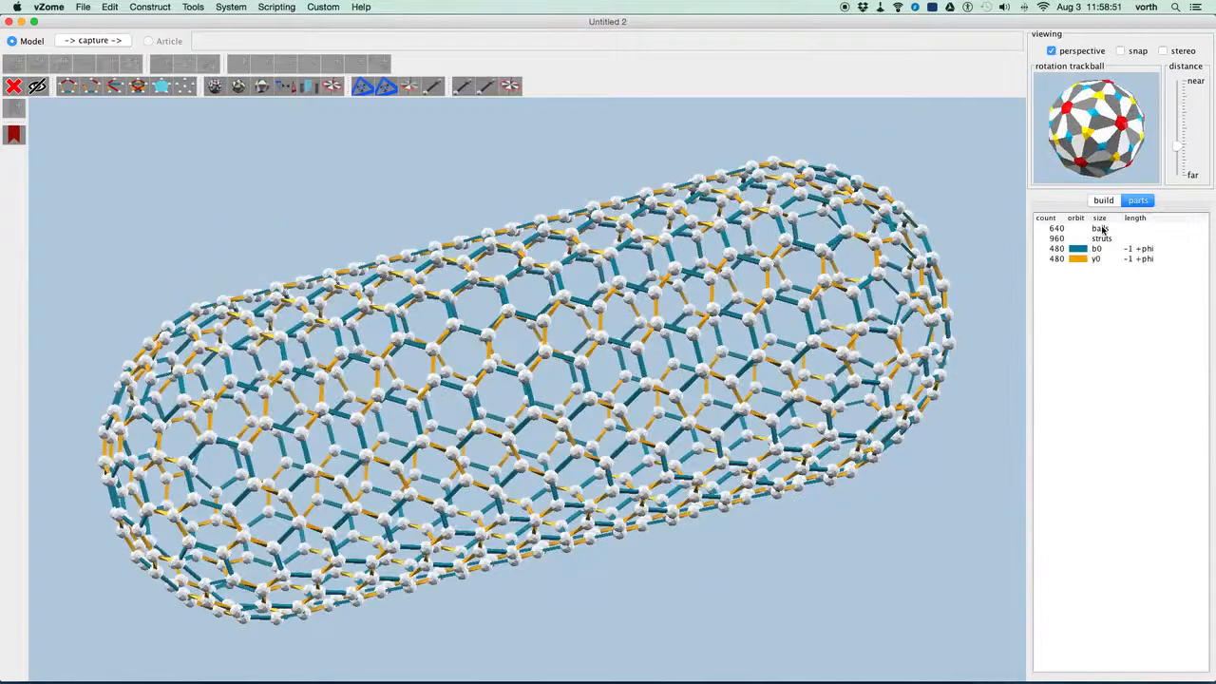
click(1102, 201)
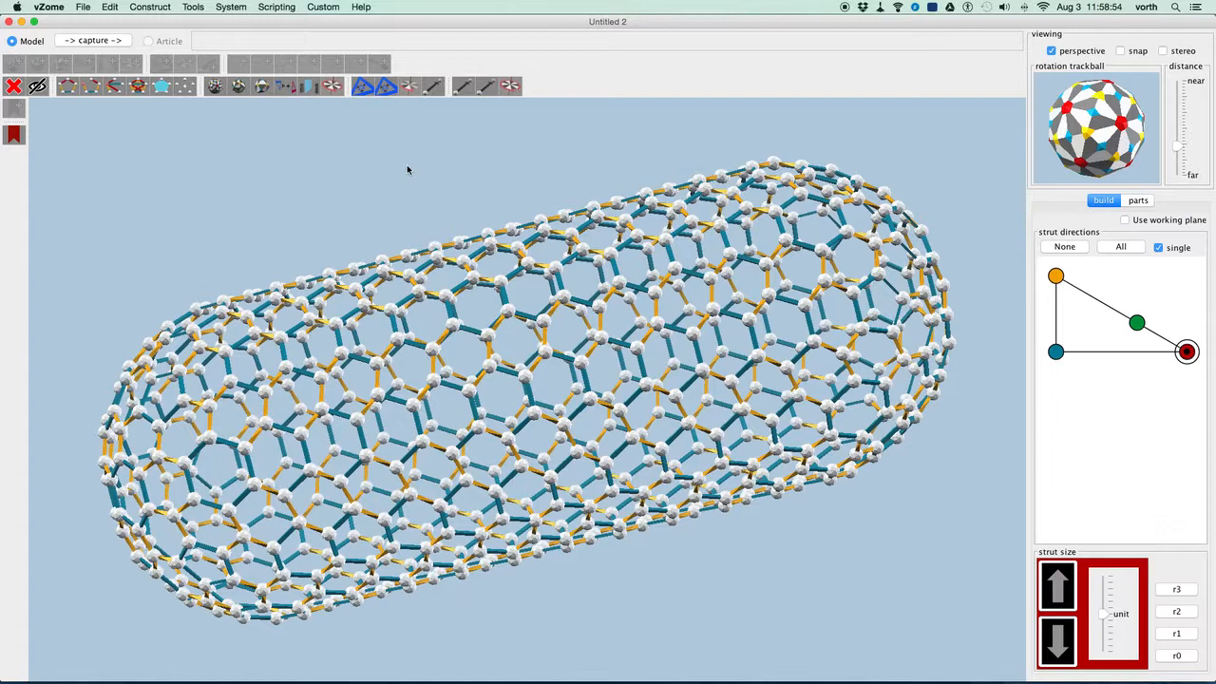
click(232, 7)
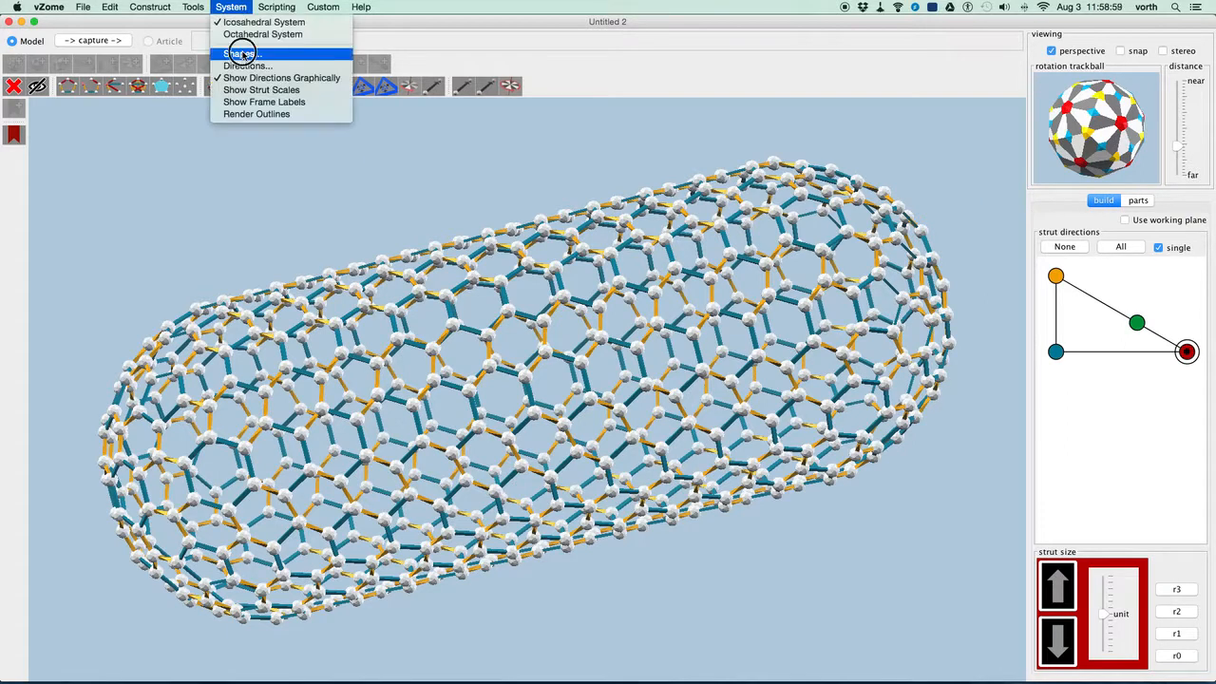
Render the capped nanotube with 'tiny connectors' chosen in the Rendering Shapes dialog.
click(240, 54)
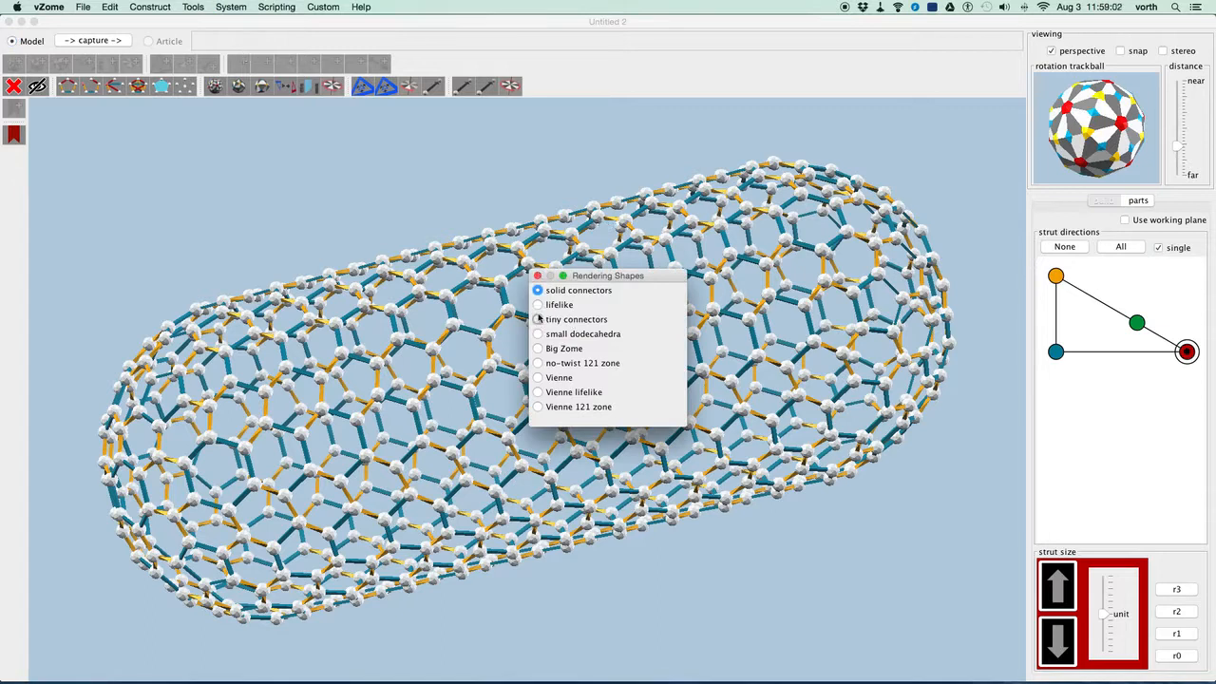
click(537, 319)
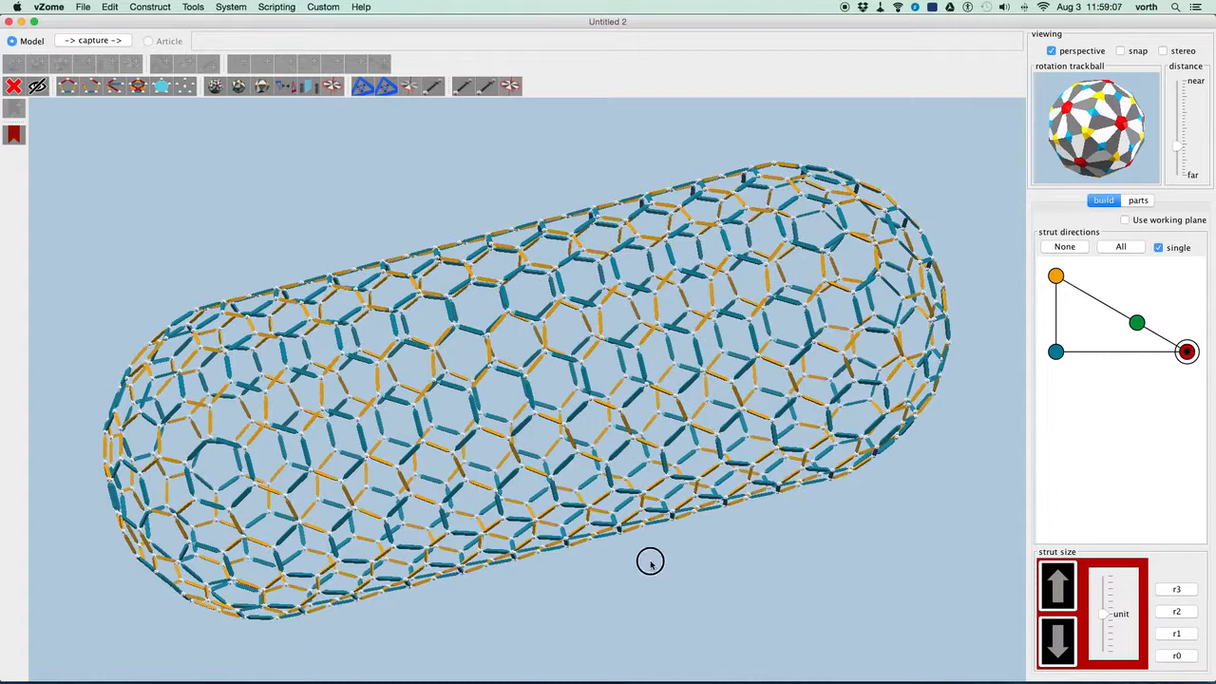
drag(649, 561, 669, 547)
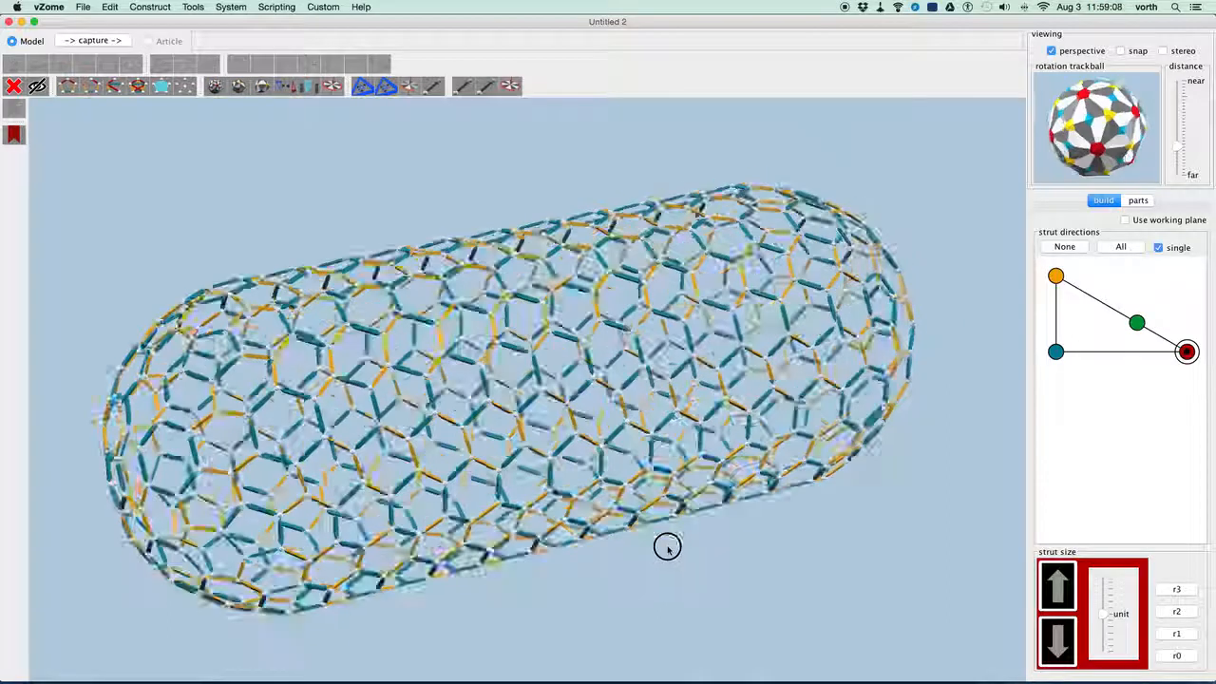